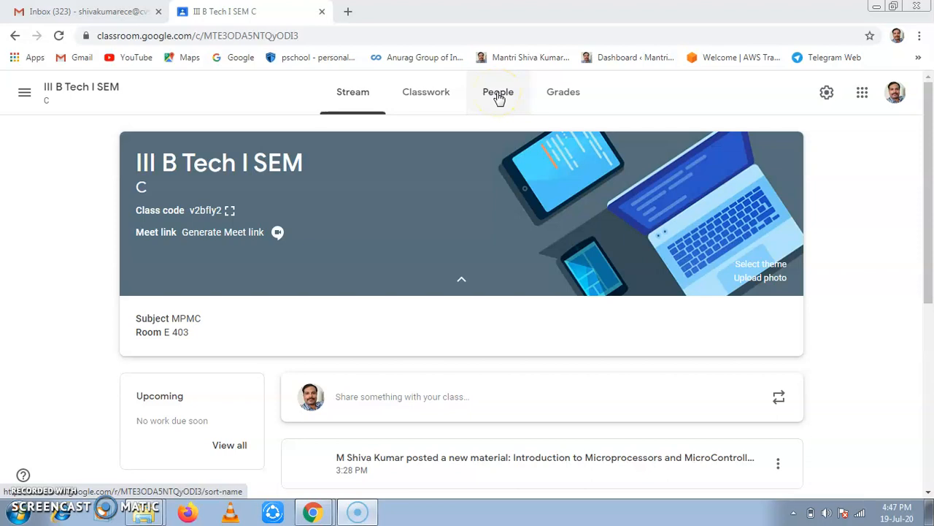
Step: Open the III B Tech I SEM People list and scroll through the enrolled students
click(498, 92)
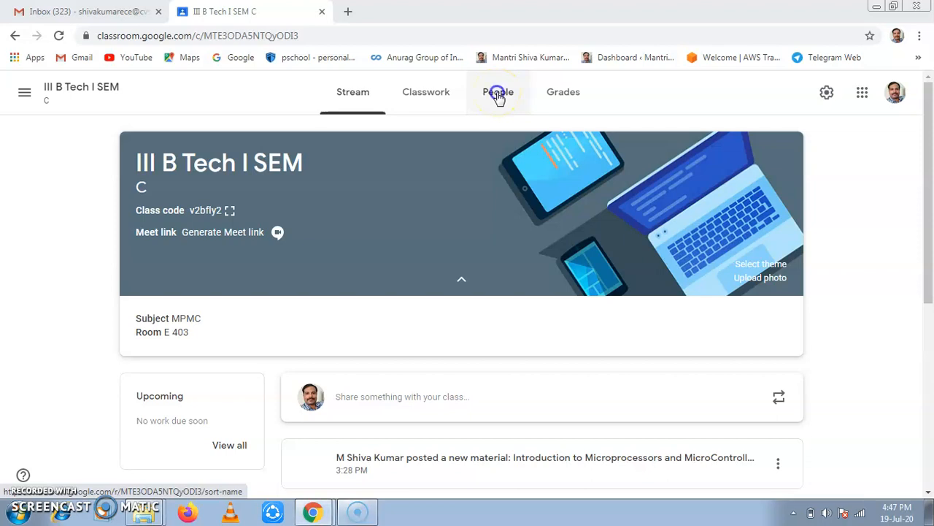
click(498, 92)
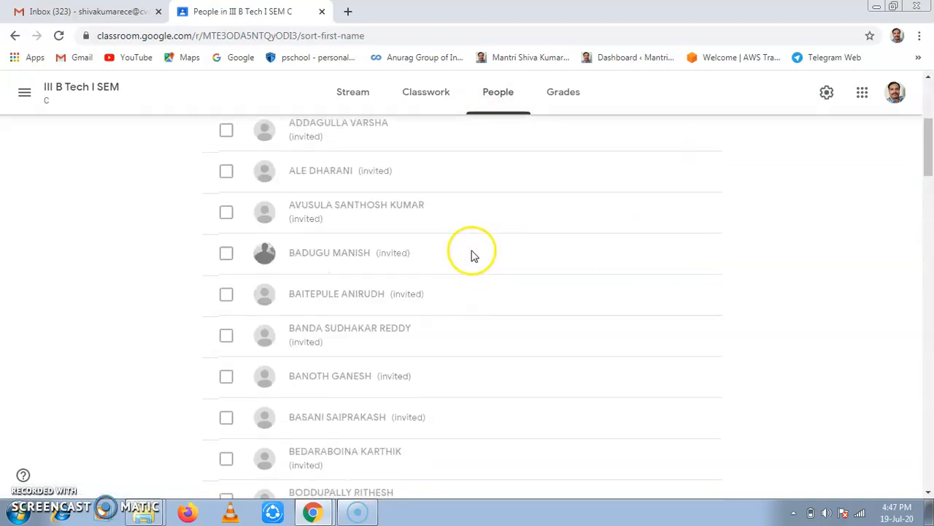
scroll(down, 3)
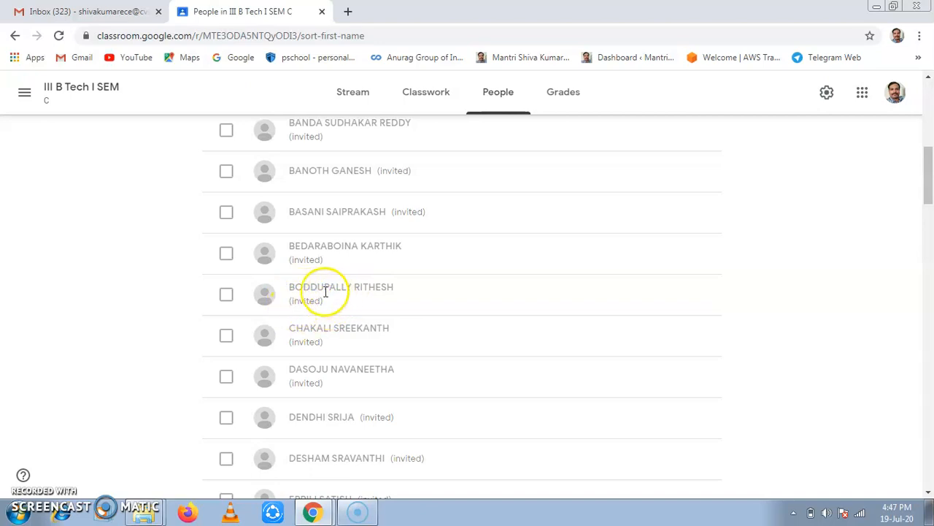
scroll(down, 3)
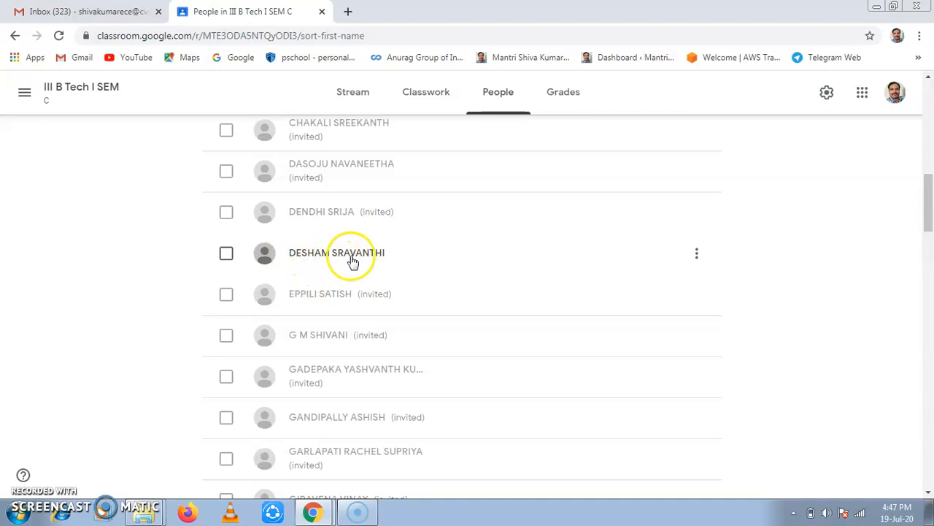
mouse_move(300, 272)
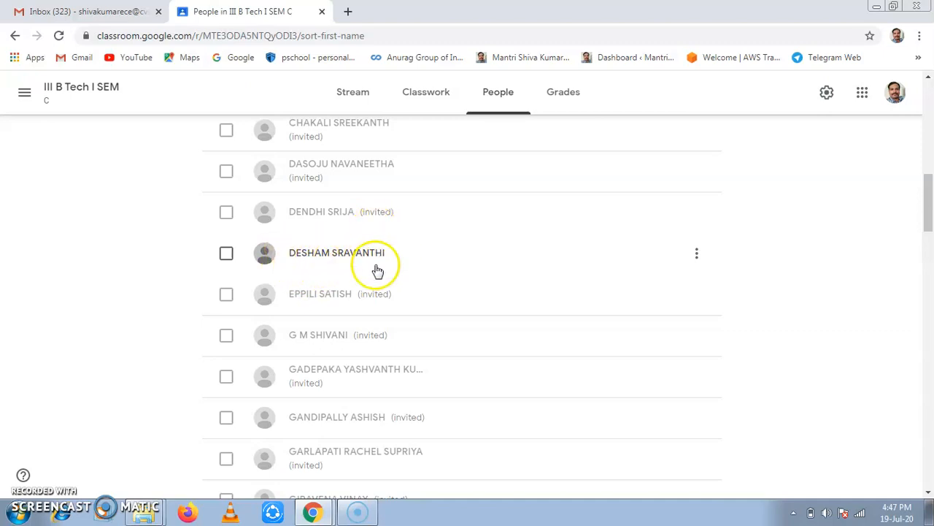
mouse_move(449, 258)
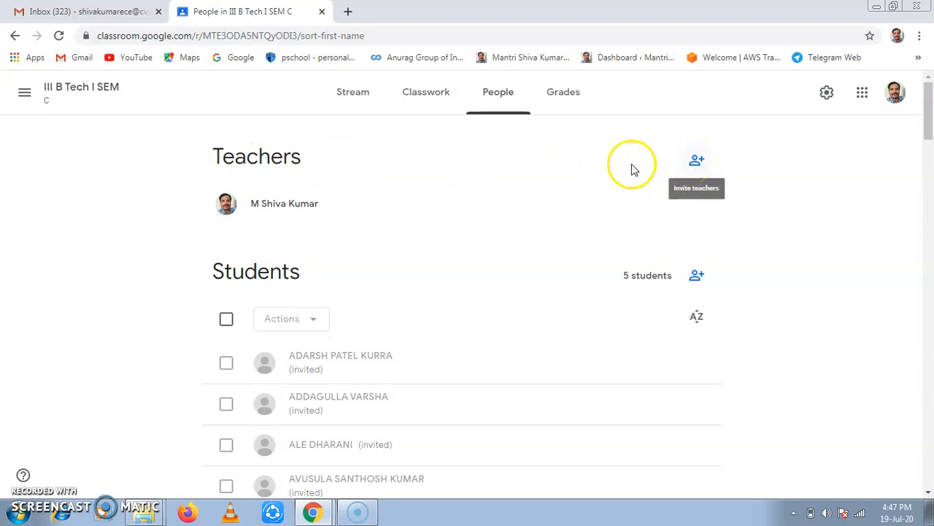
mouse_move(351, 98)
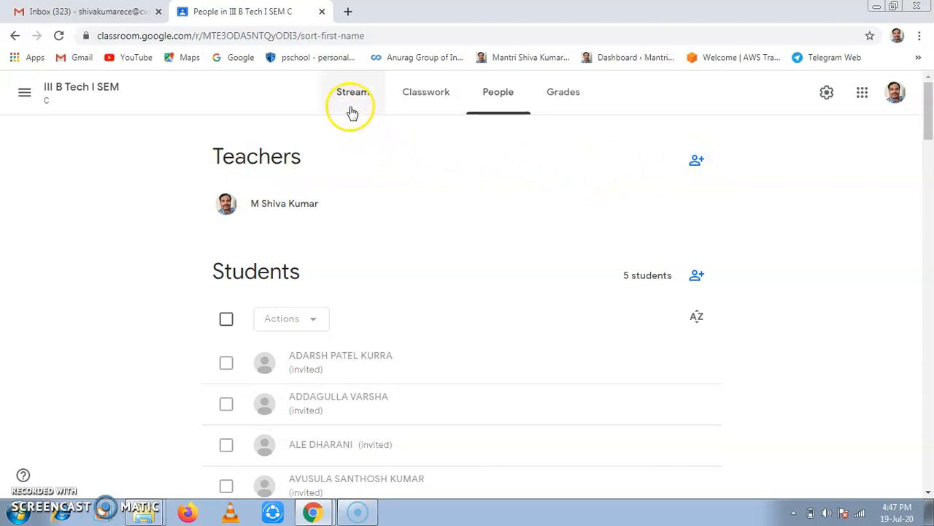
Step: Go back to the III B Tech I SEM class Stream page
click(352, 92)
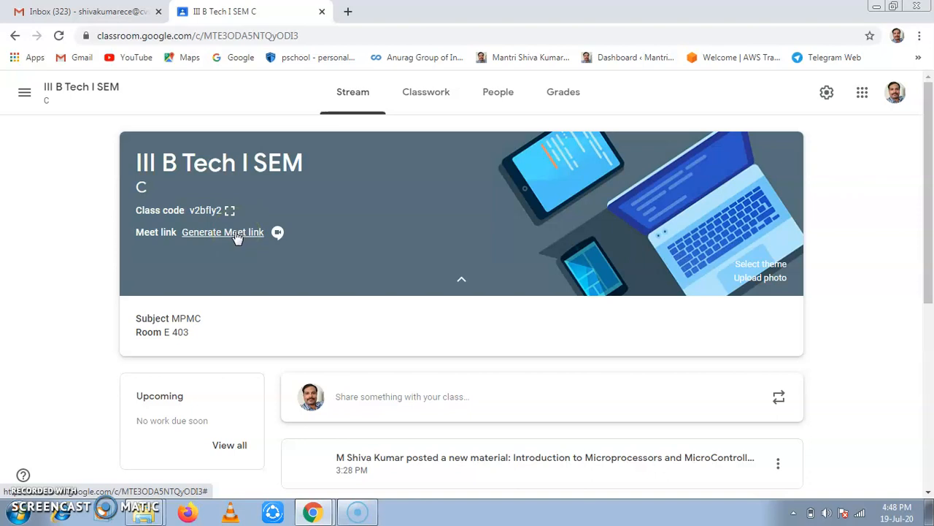
mouse_move(46, 100)
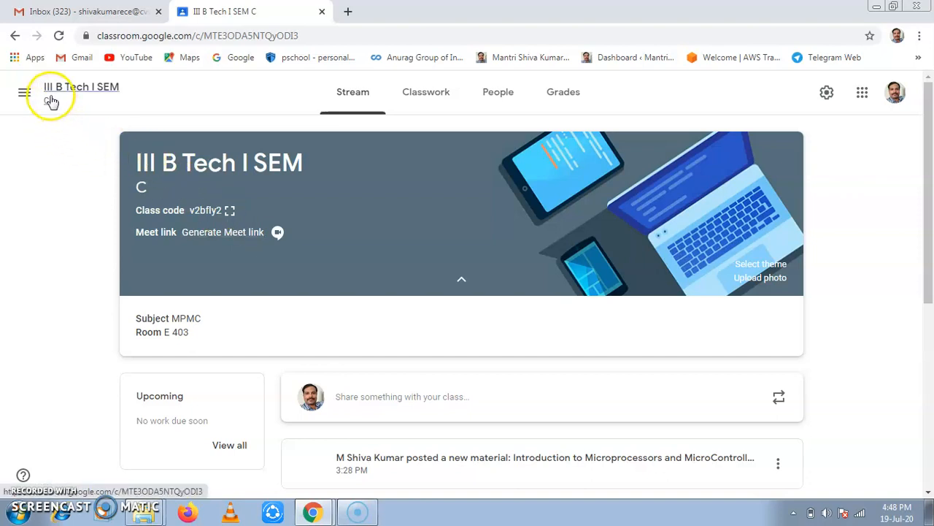
mouse_move(126, 100)
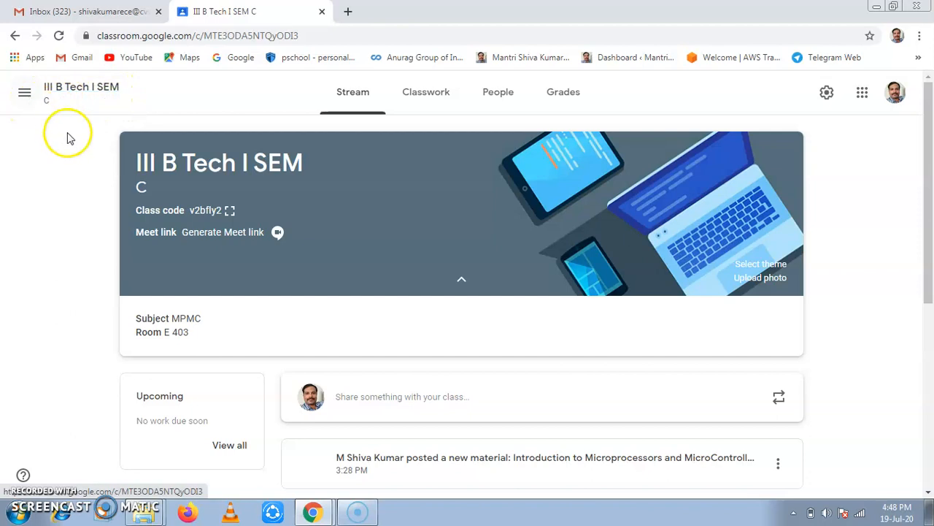
mouse_move(208, 237)
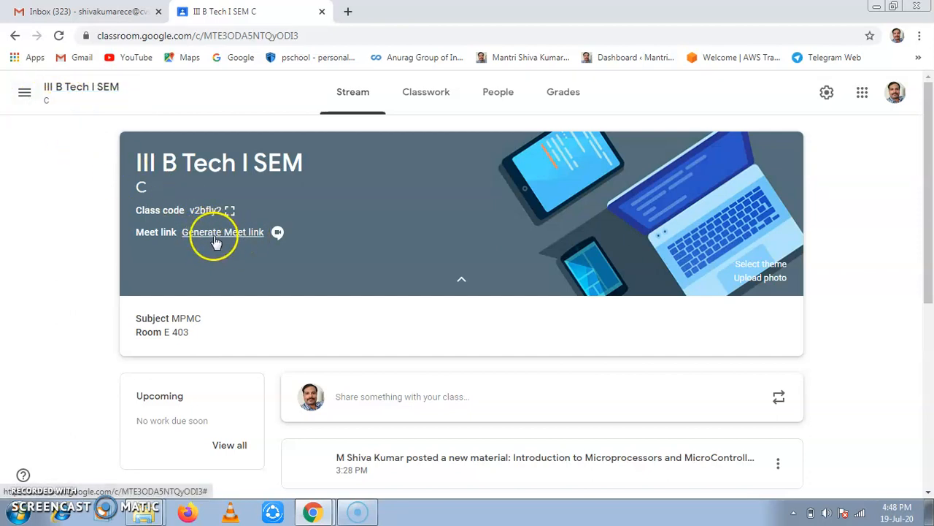
mouse_move(168, 225)
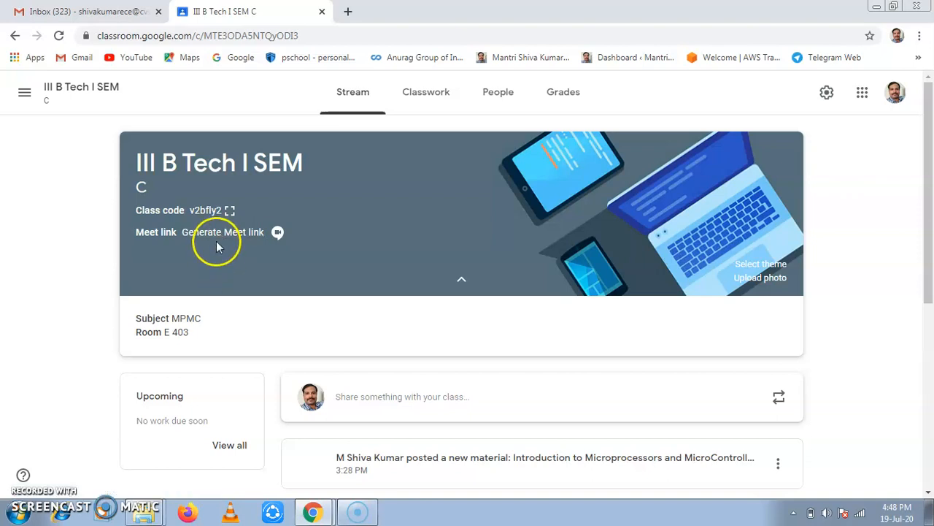
mouse_move(220, 237)
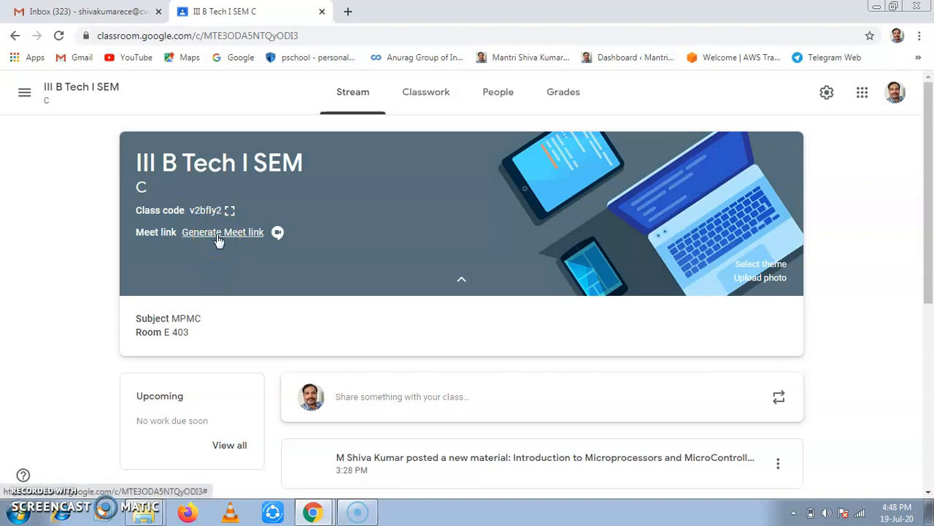
Step: Generate a class Meet link, make it visible to students, copy it and save
click(223, 232)
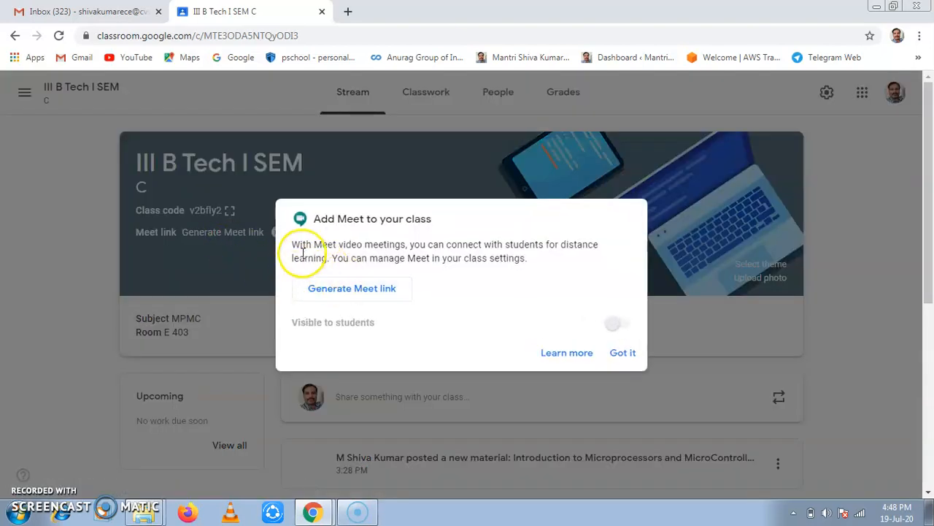
mouse_move(352, 219)
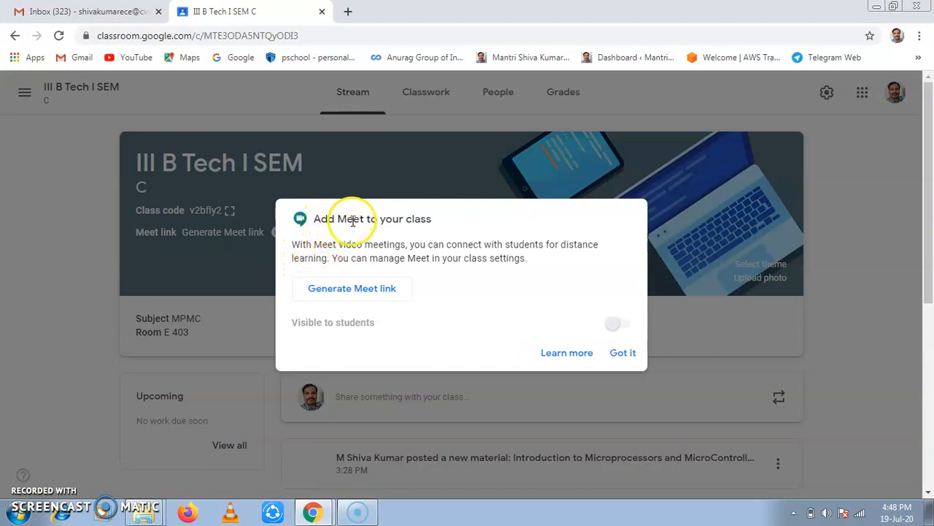
mouse_move(325, 371)
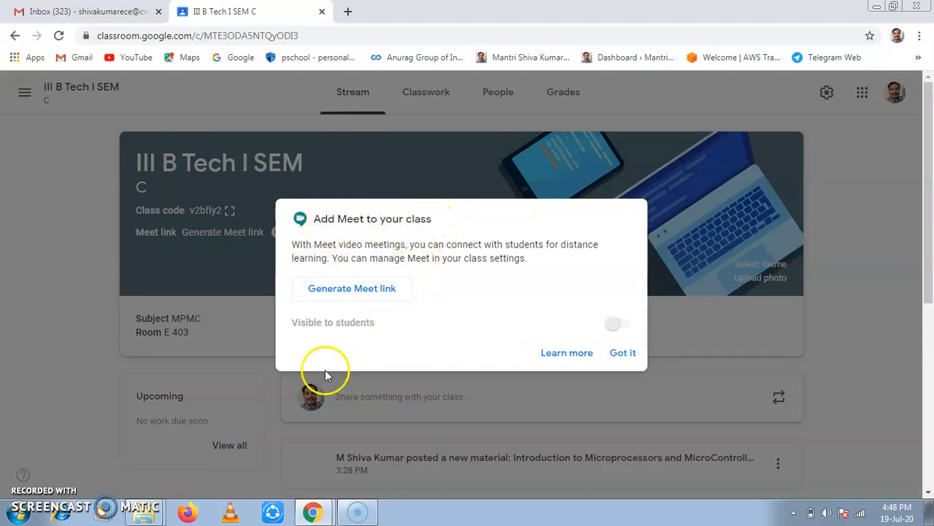
mouse_move(342, 322)
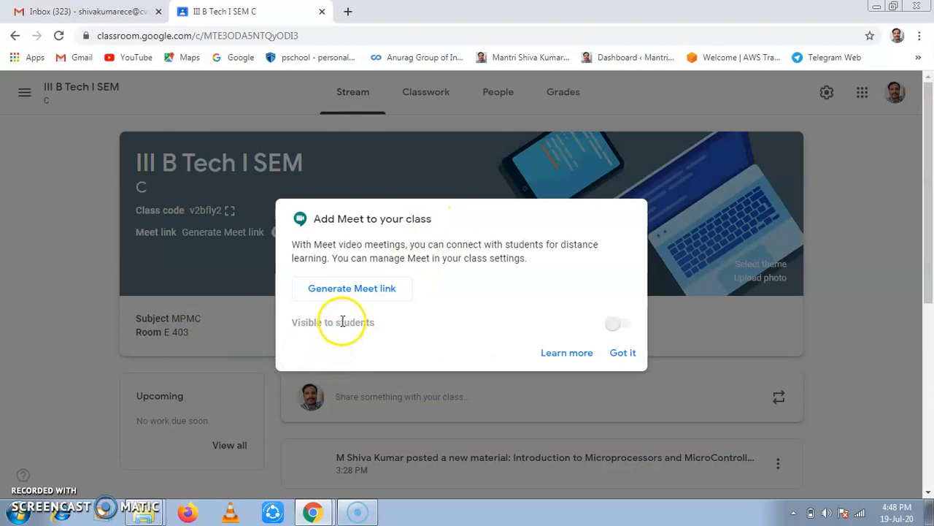
mouse_move(633, 340)
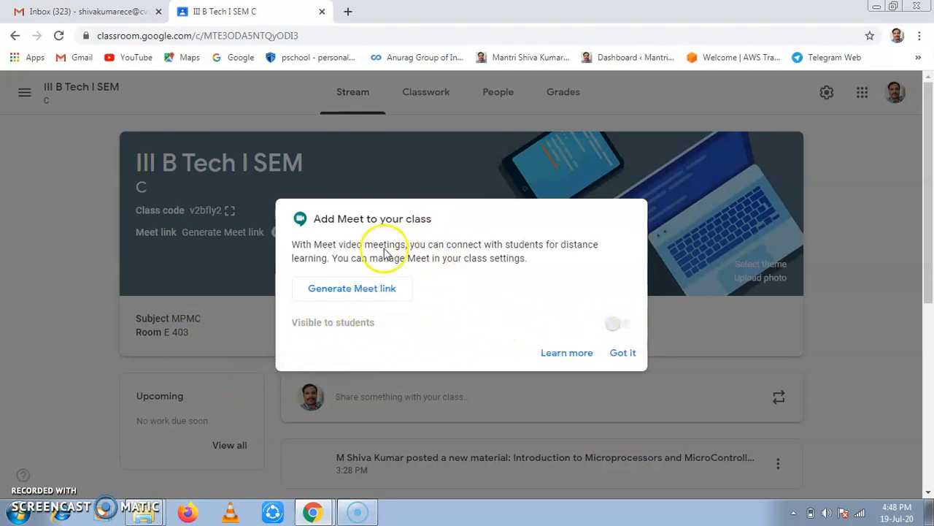
mouse_move(360, 293)
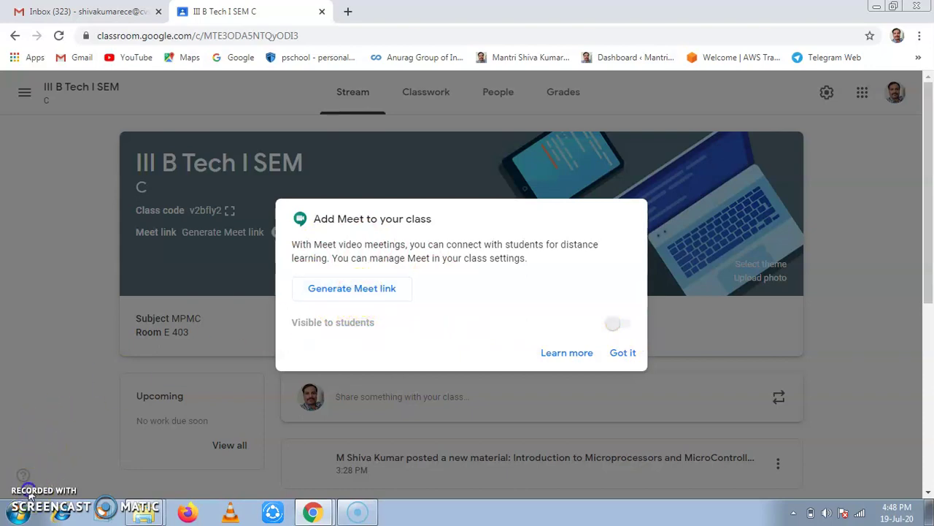
mouse_move(358, 289)
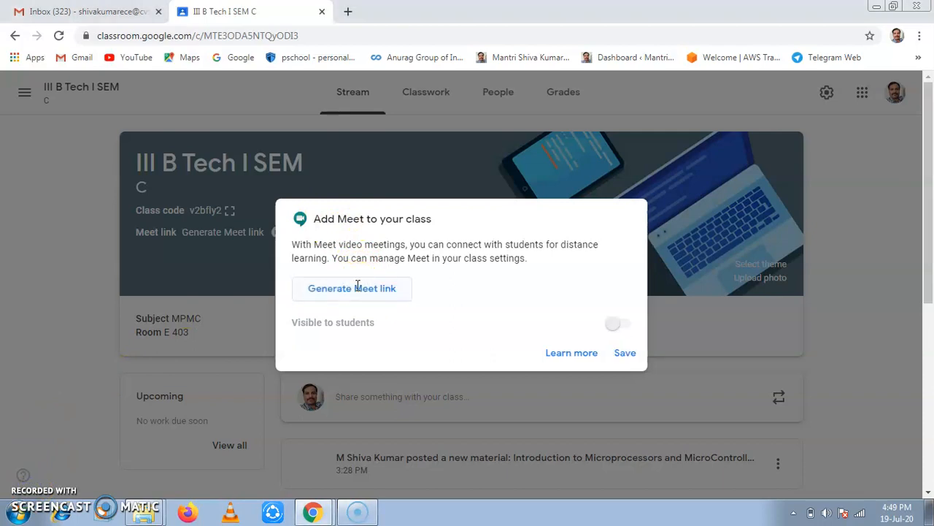
click(351, 288)
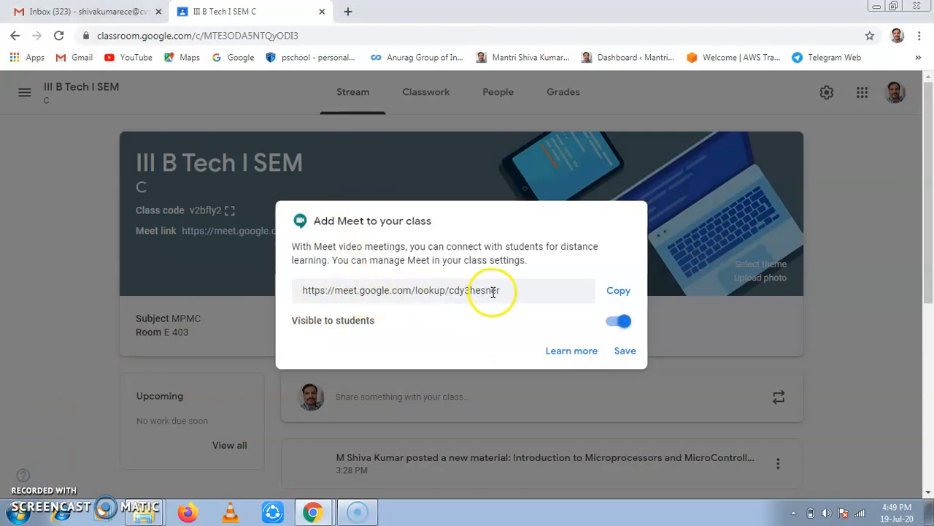
mouse_move(507, 308)
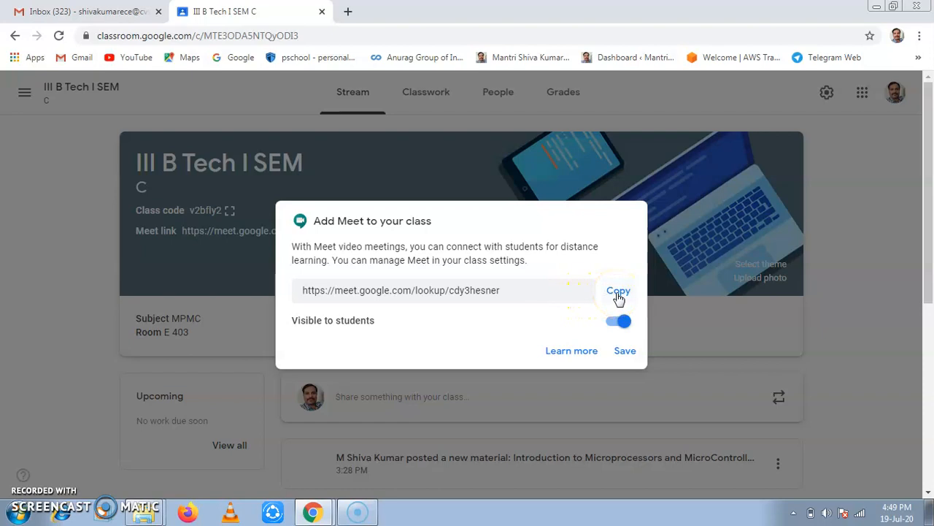
mouse_move(590, 296)
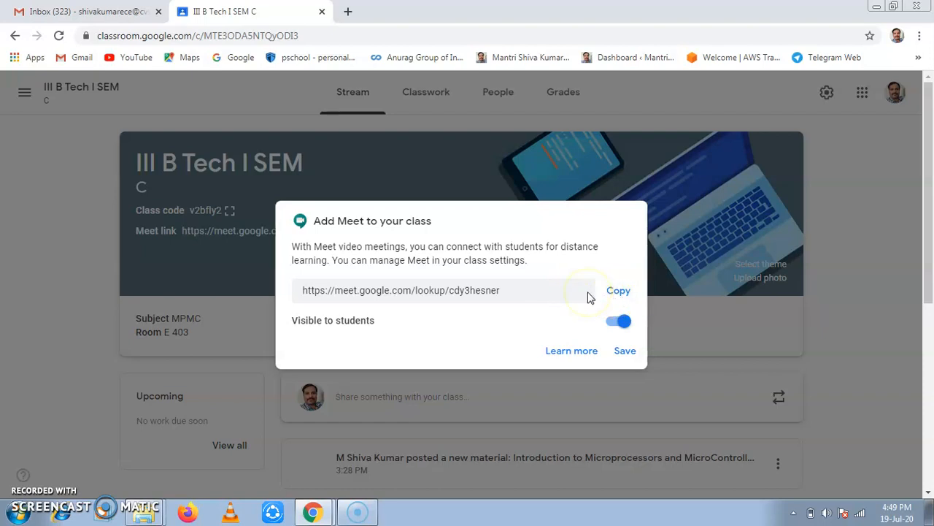
mouse_move(625, 351)
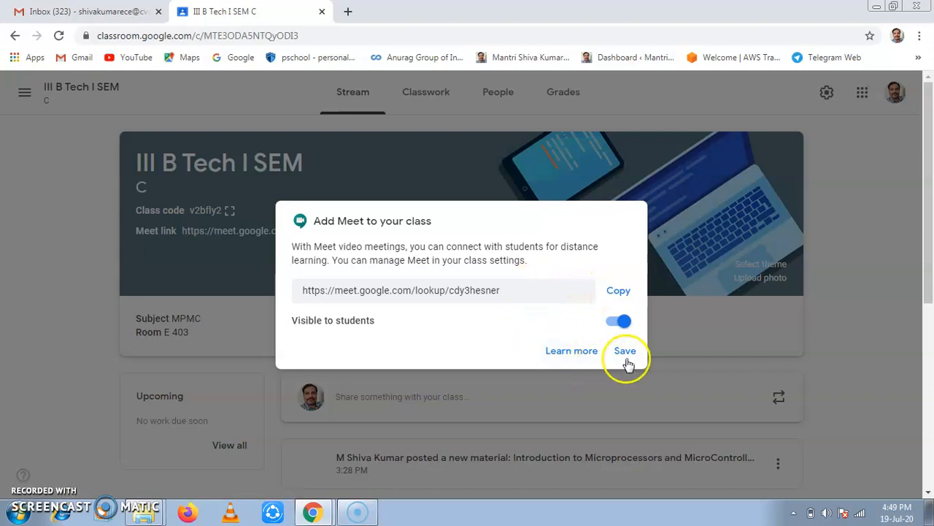
click(625, 351)
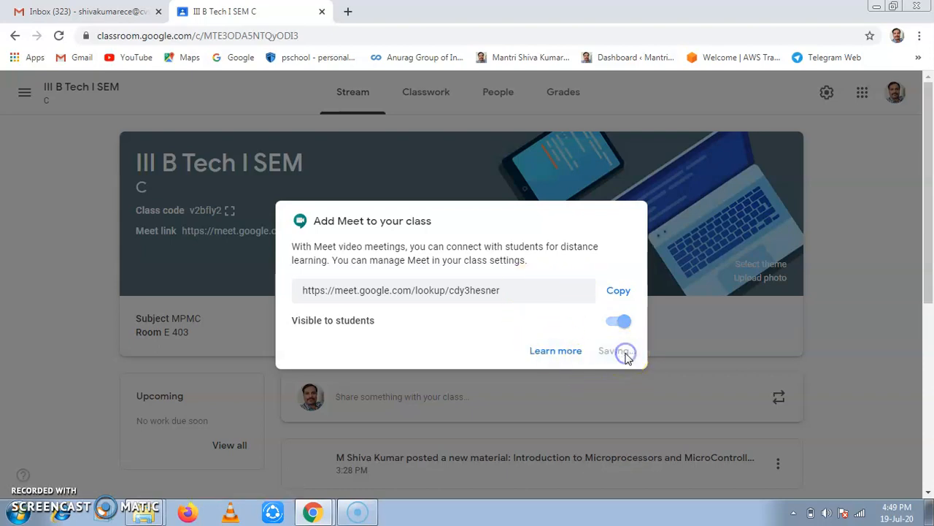
click(618, 352)
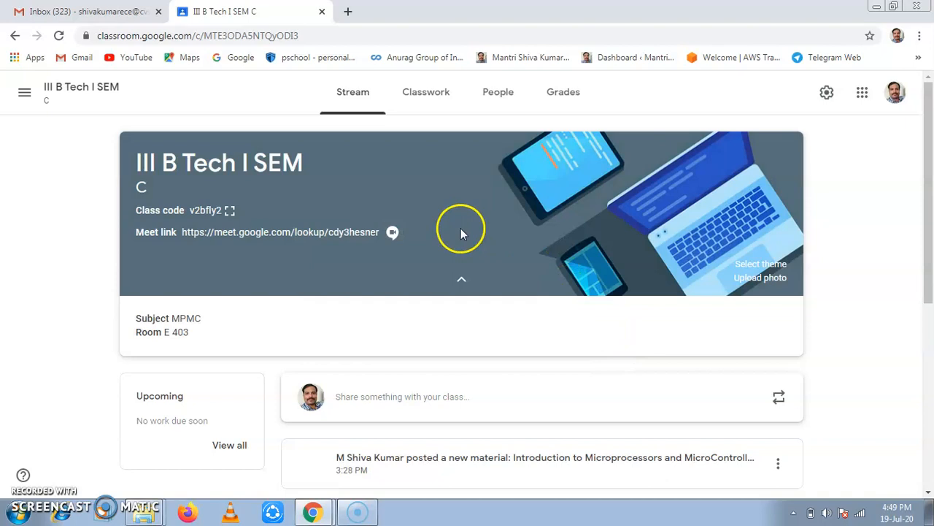
mouse_move(243, 178)
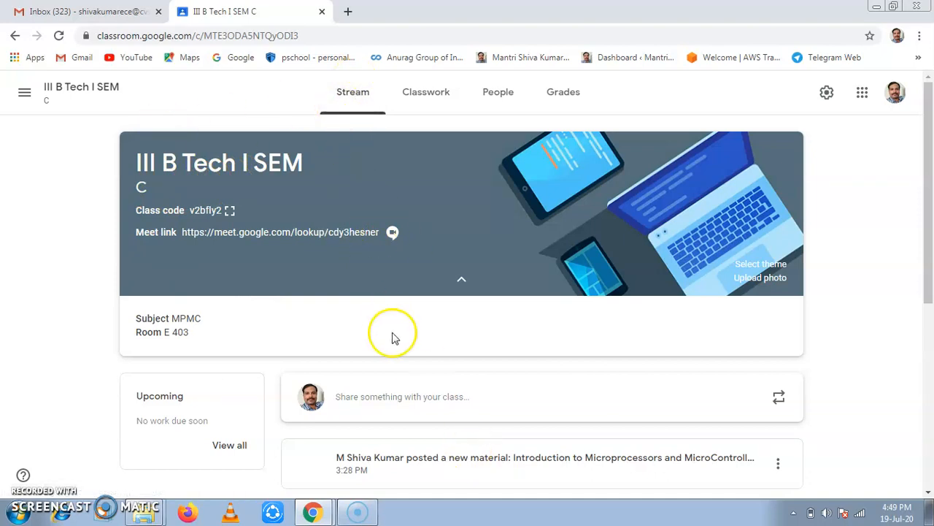
mouse_move(332, 247)
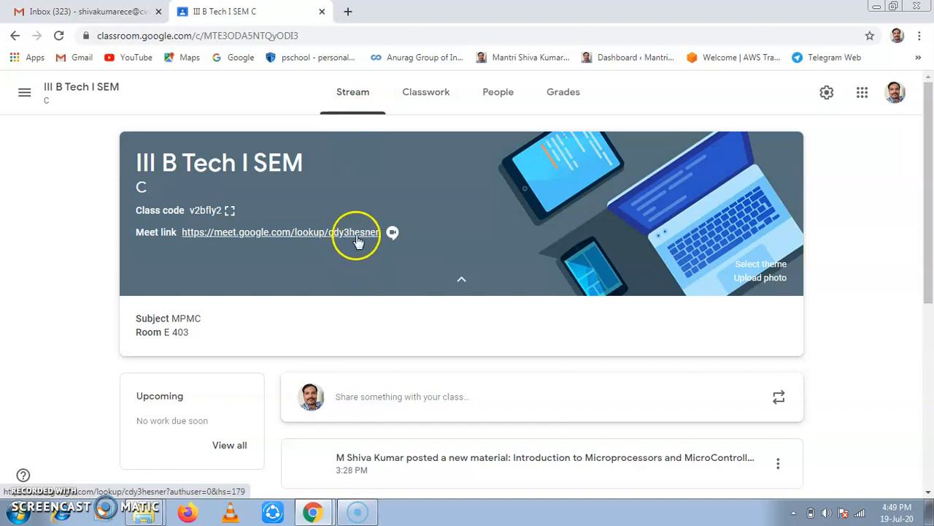
Step: Open the class Meet link and join the cdy3hesner meeting
click(354, 232)
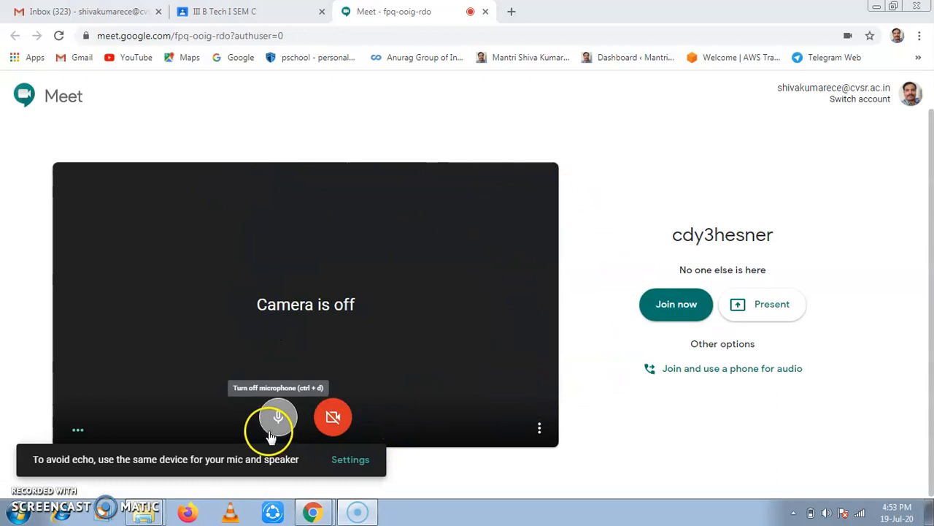
mouse_move(299, 400)
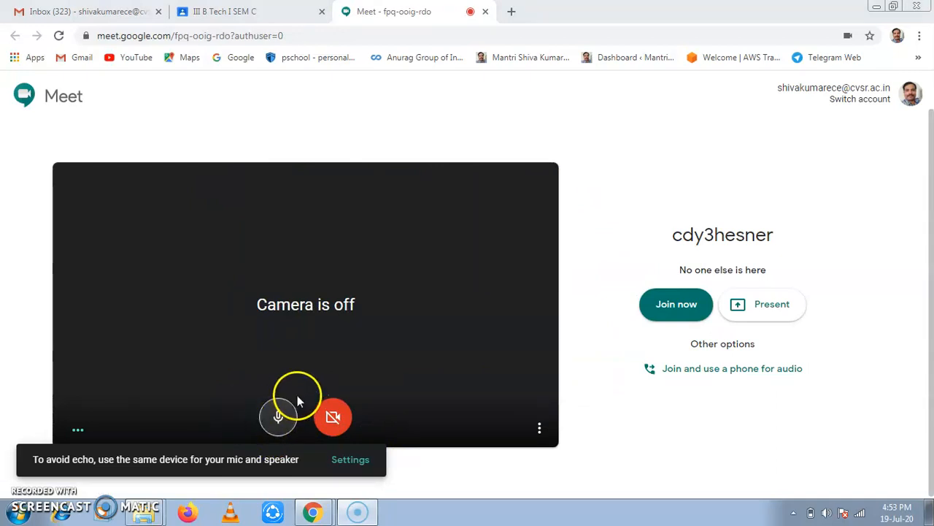
mouse_move(434, 365)
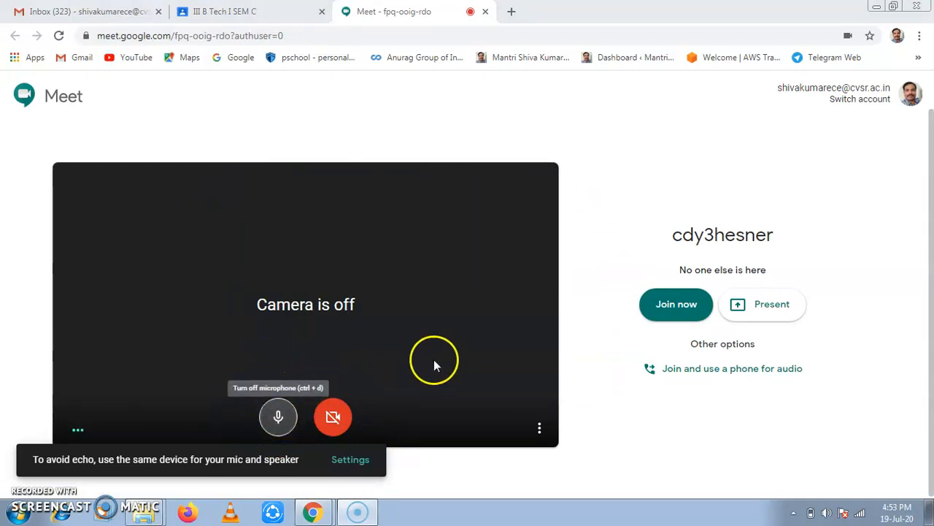
mouse_move(676, 305)
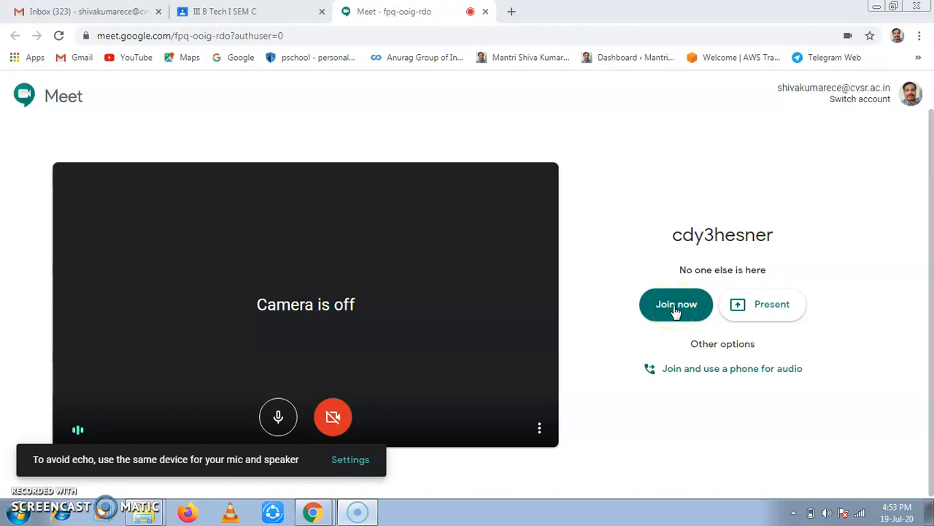
click(676, 304)
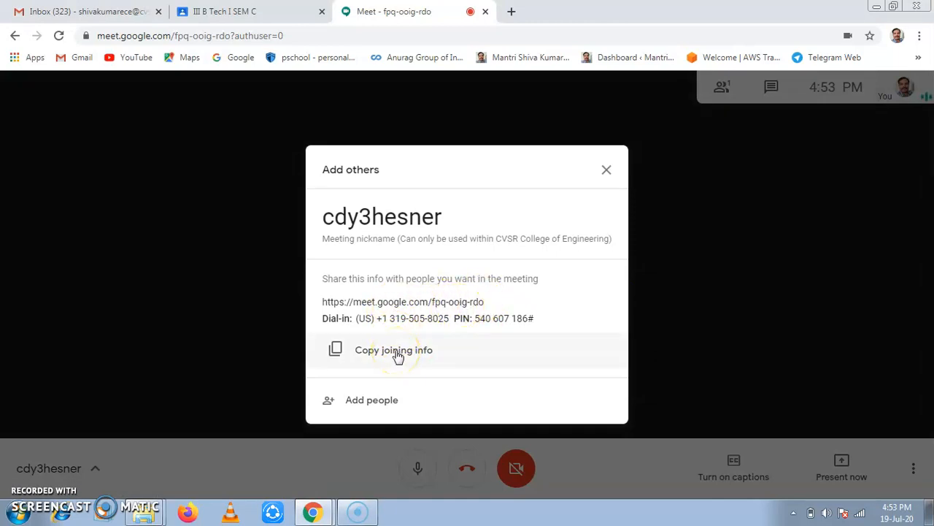
mouse_move(385, 395)
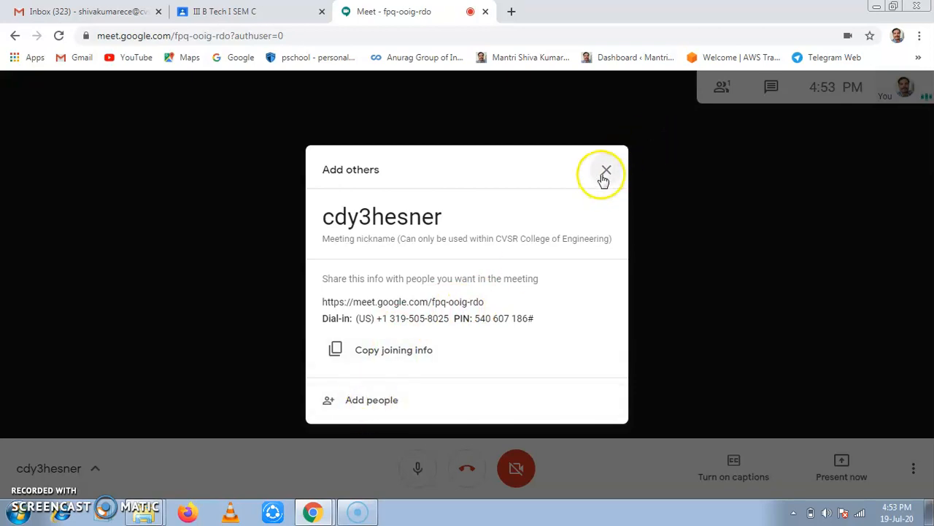
Step: Dismiss the joining details and toggle the microphone, leaving it muted
click(606, 170)
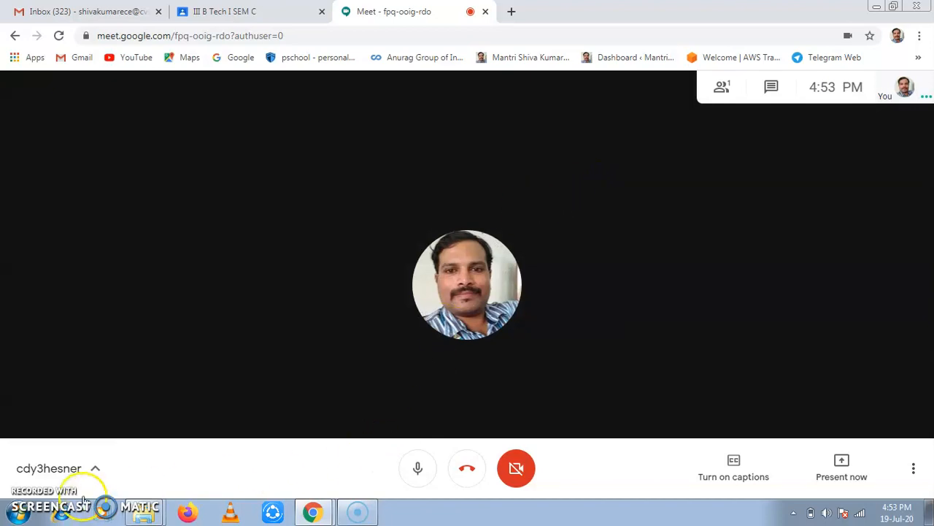
mouse_move(188, 354)
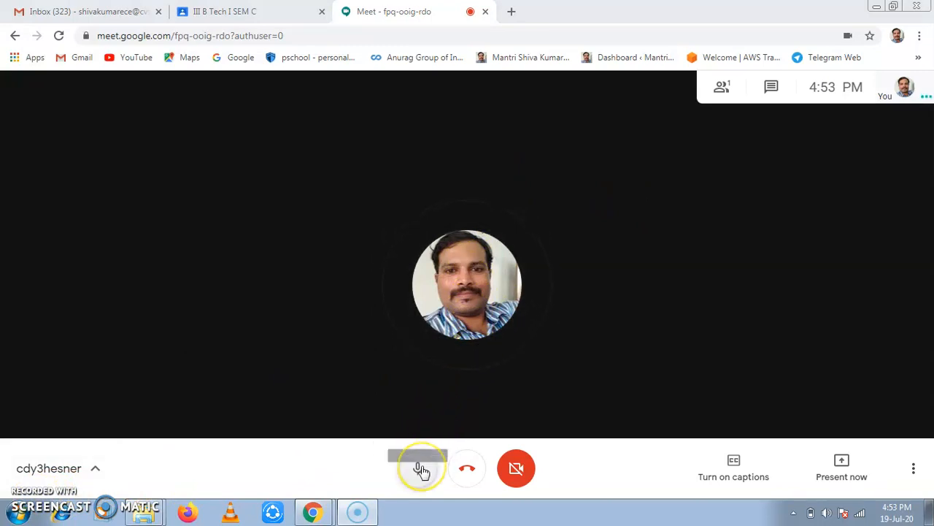
click(419, 467)
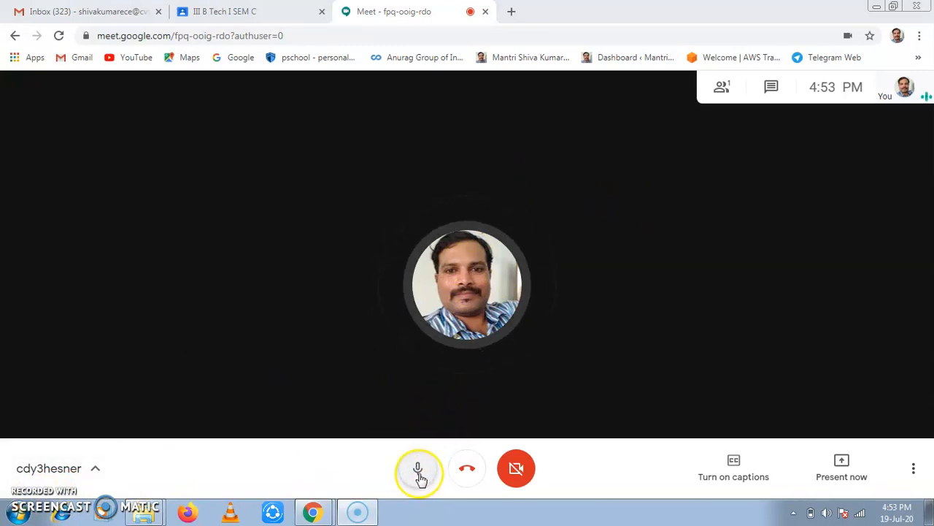
mouse_move(419, 470)
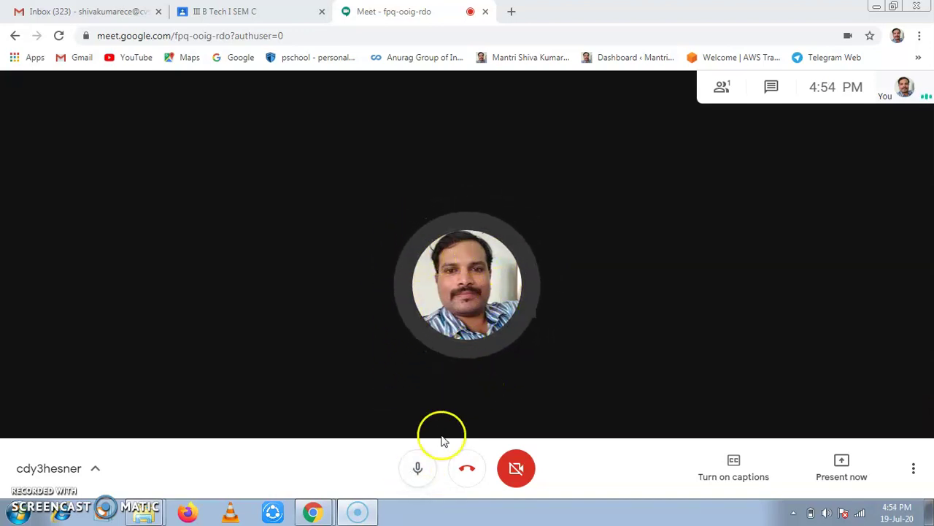
click(418, 468)
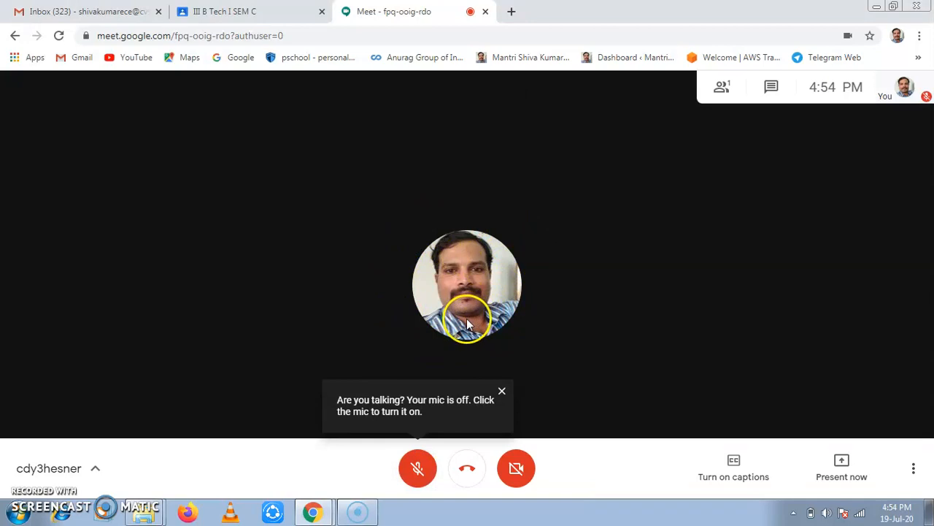
click(418, 468)
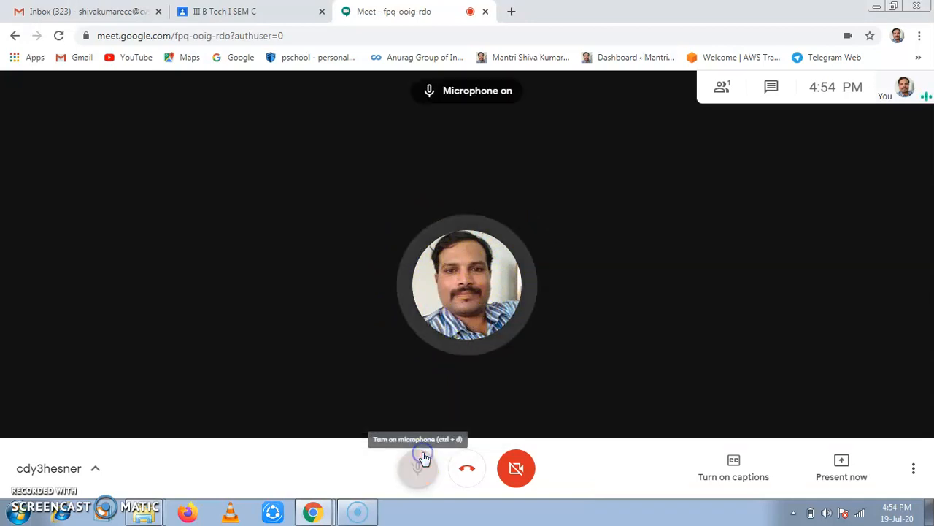
click(414, 467)
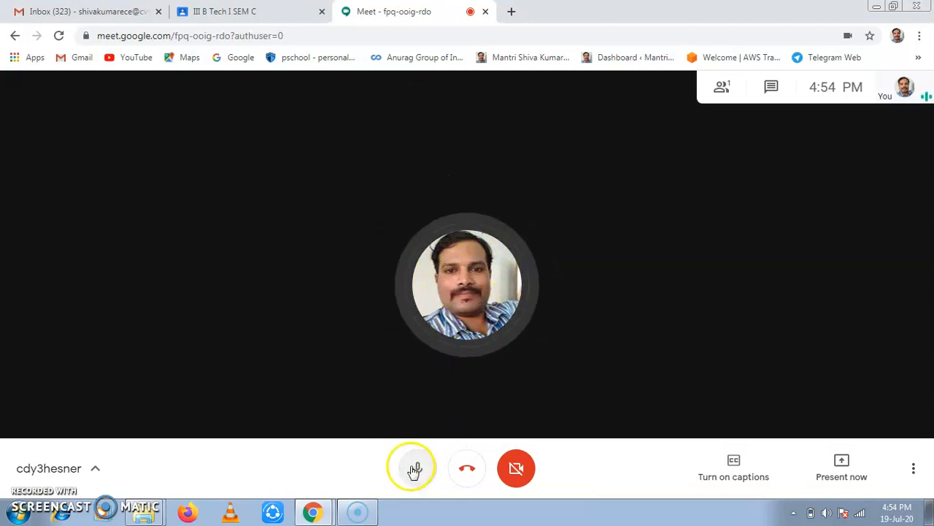
click(414, 468)
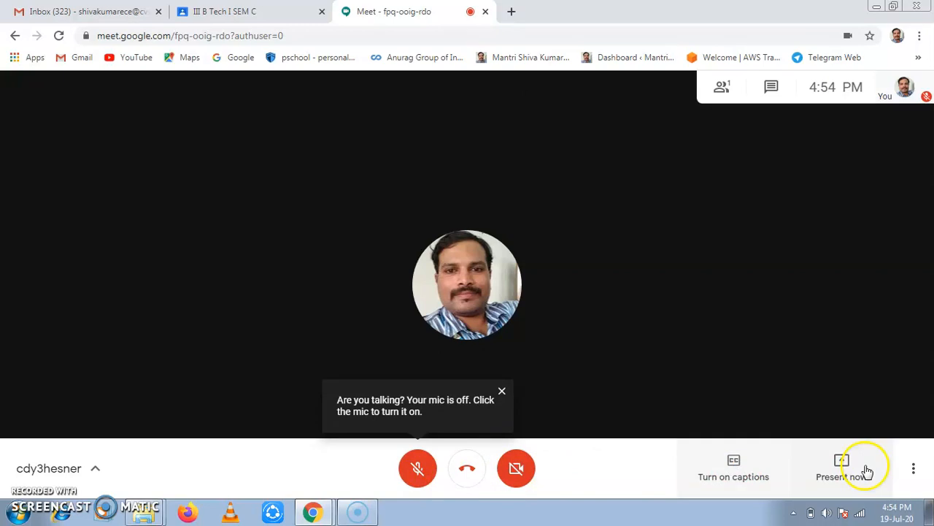
mouse_move(757, 87)
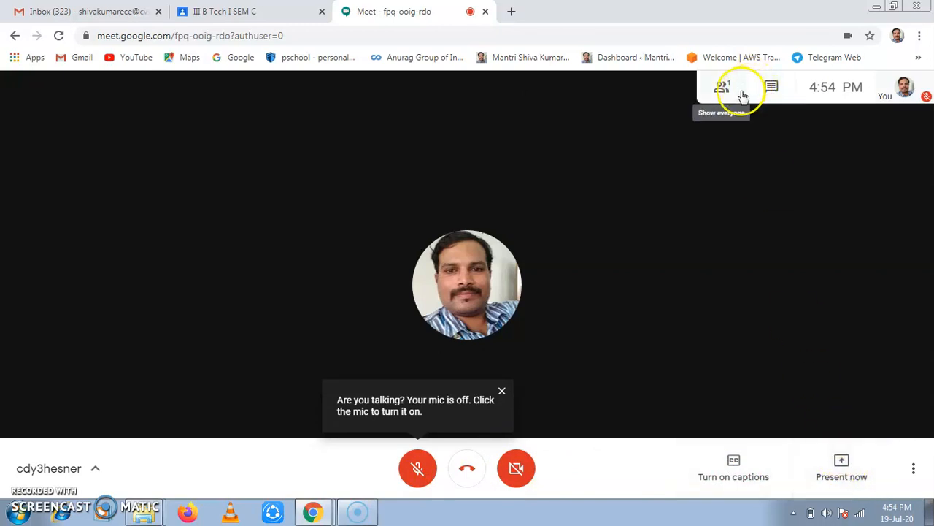
Step: Open the participant panel, check the empty chat, and return to People
click(722, 87)
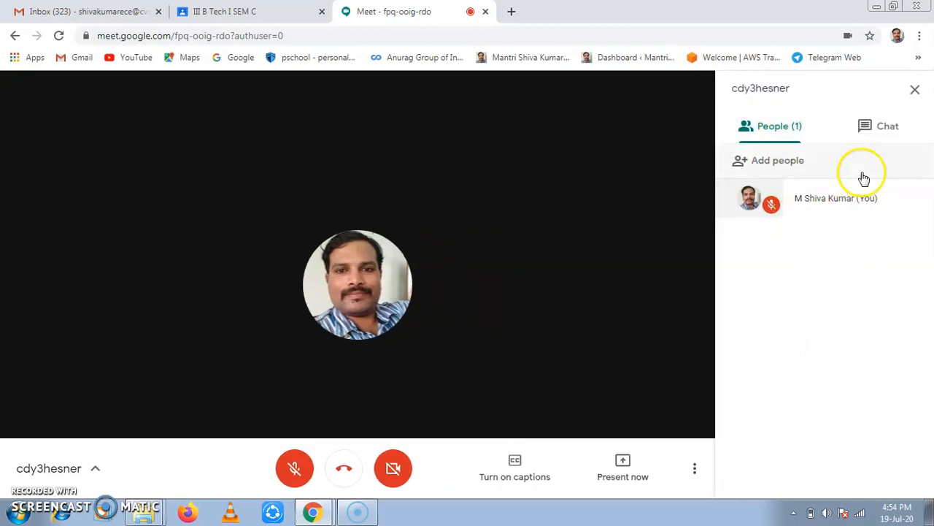
click(886, 126)
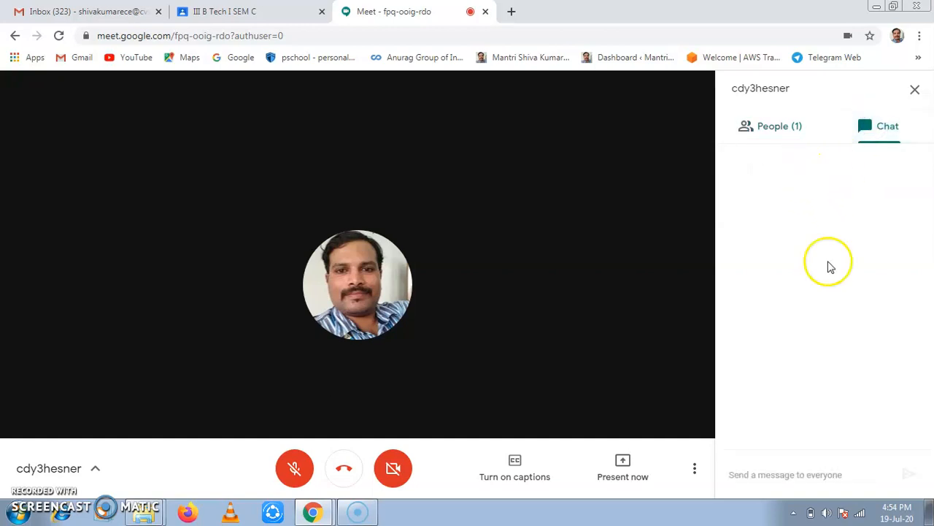
click(771, 126)
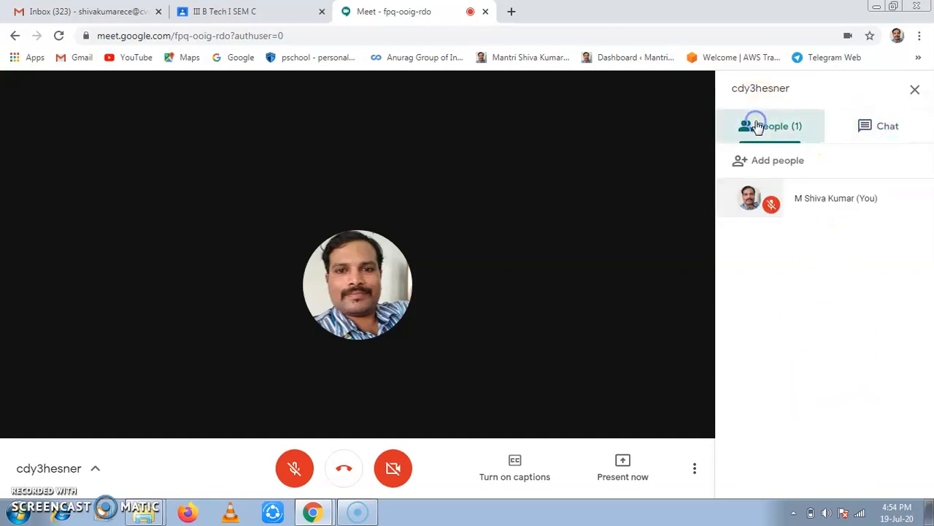
mouse_move(623, 463)
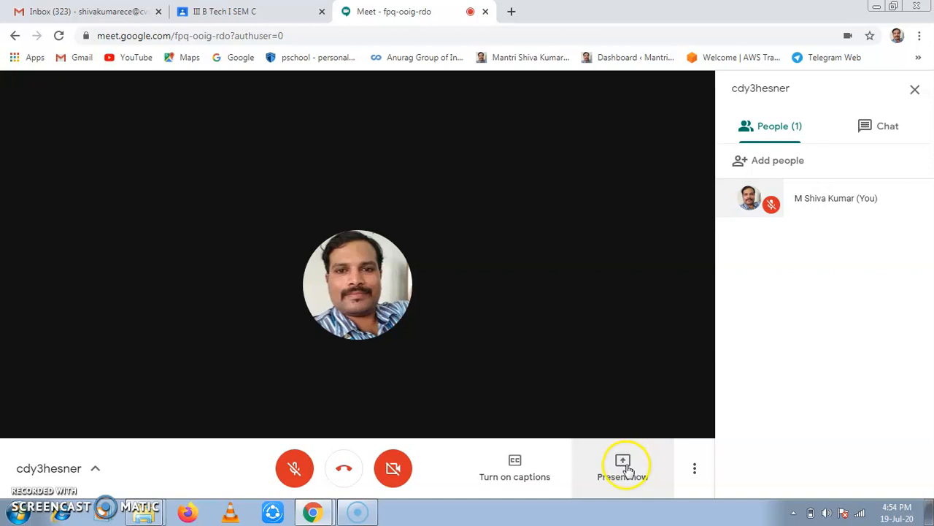
click(623, 463)
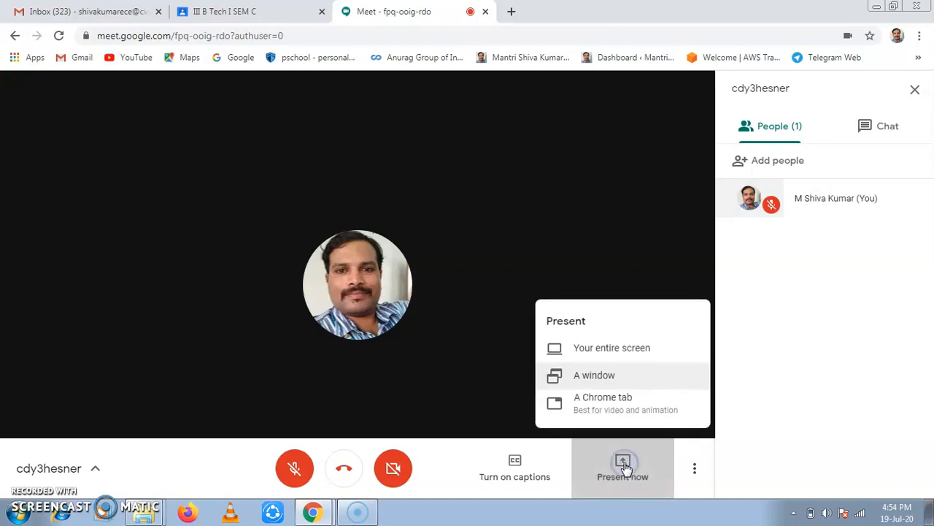
mouse_move(596, 348)
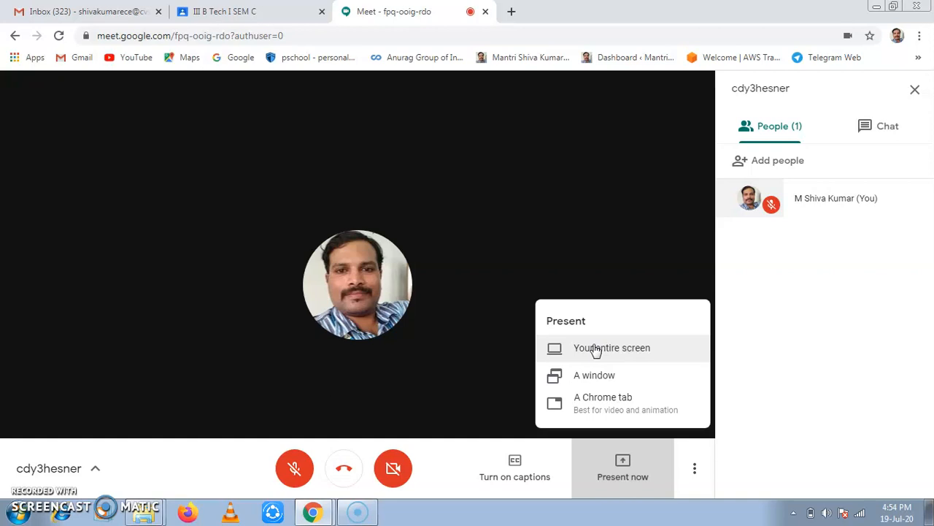
mouse_move(611, 354)
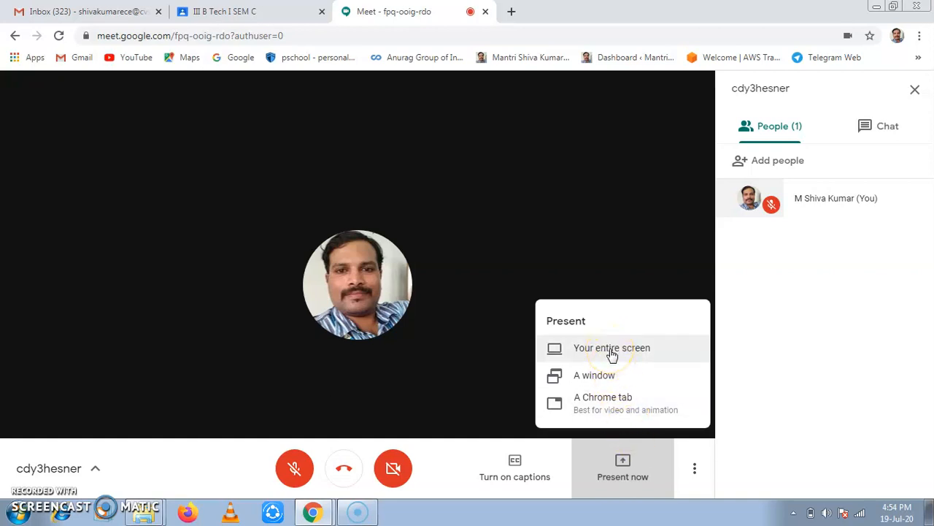
mouse_move(608, 416)
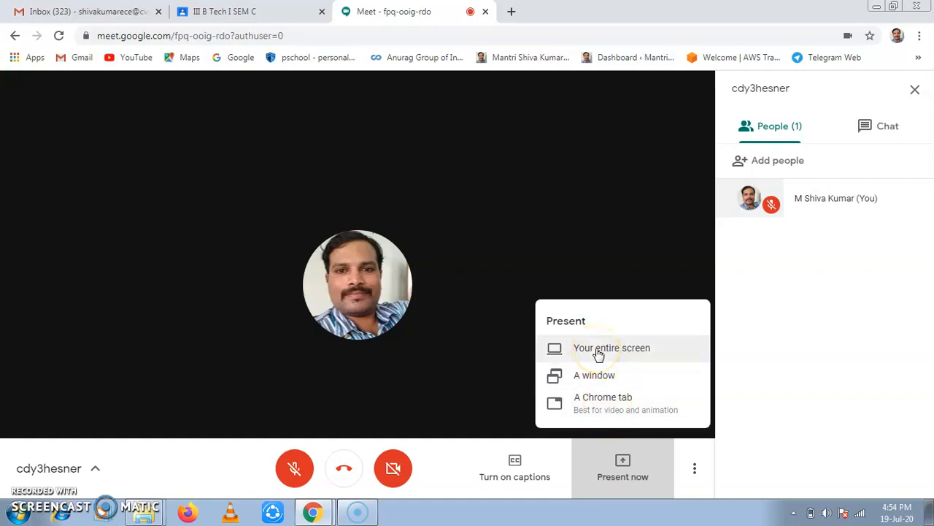
click(600, 350)
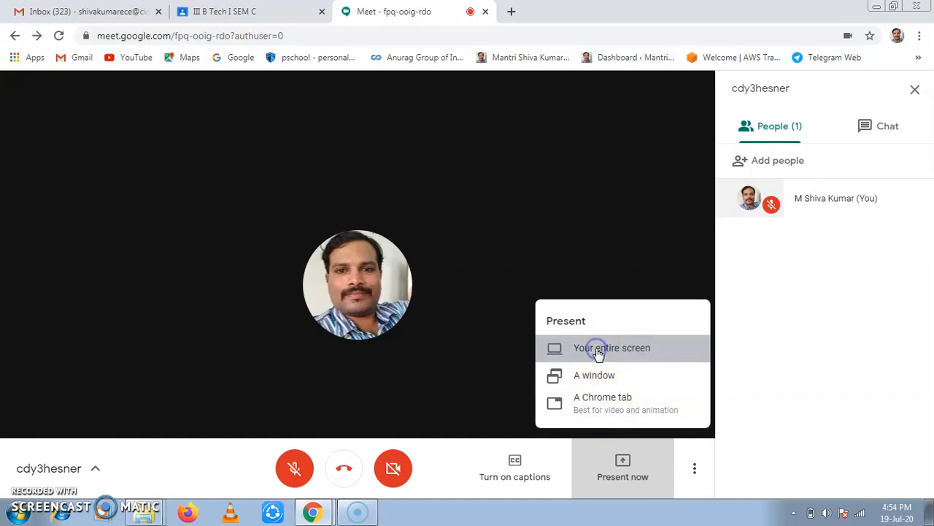
click(600, 348)
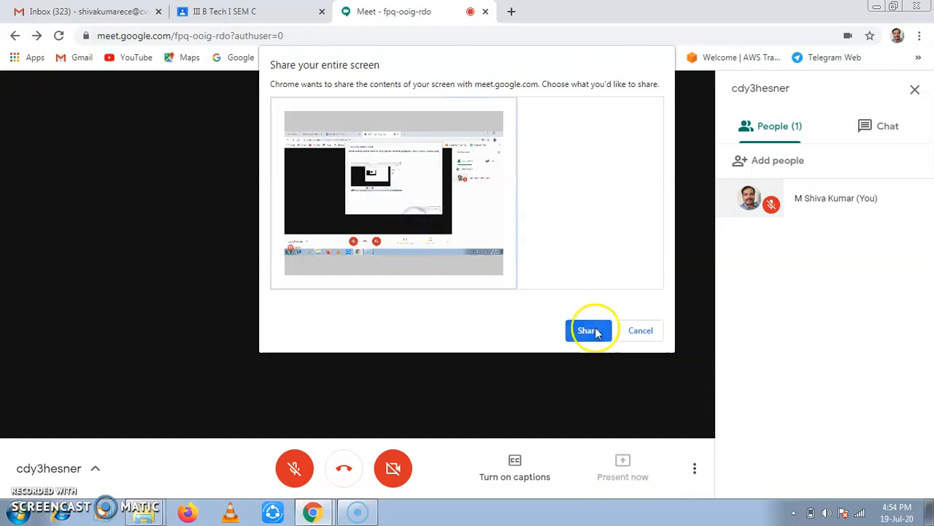
click(588, 330)
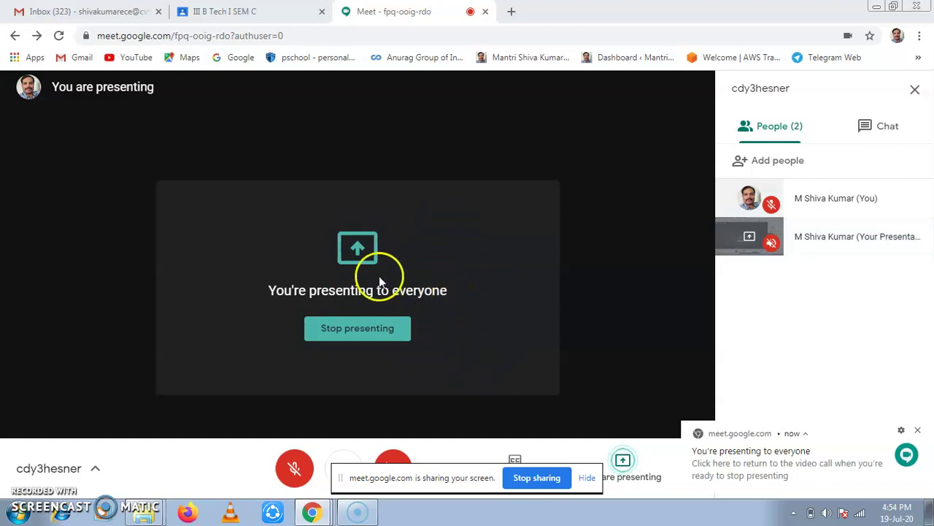
mouse_move(536, 478)
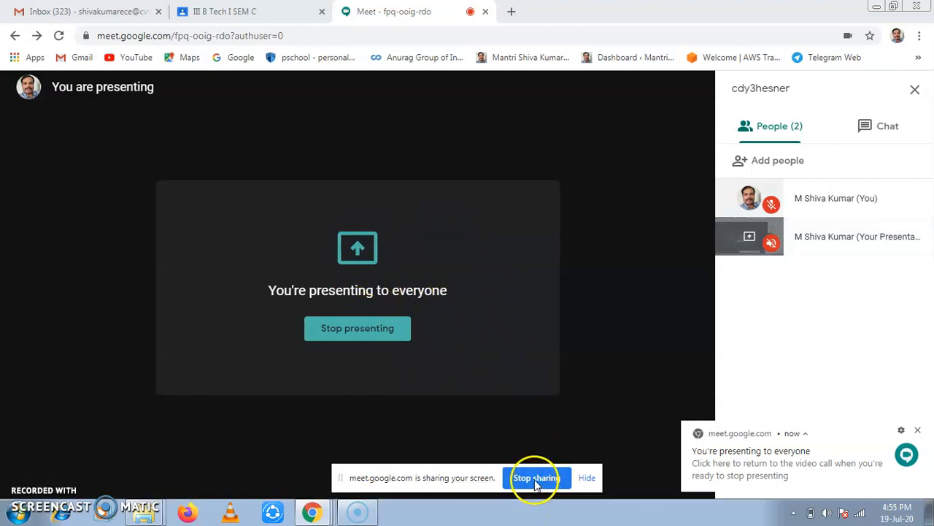
click(537, 477)
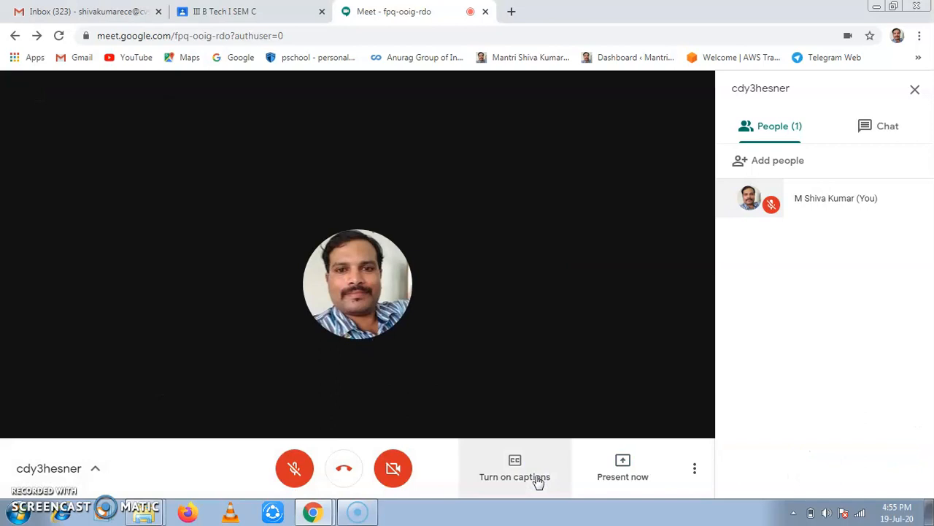
click(622, 468)
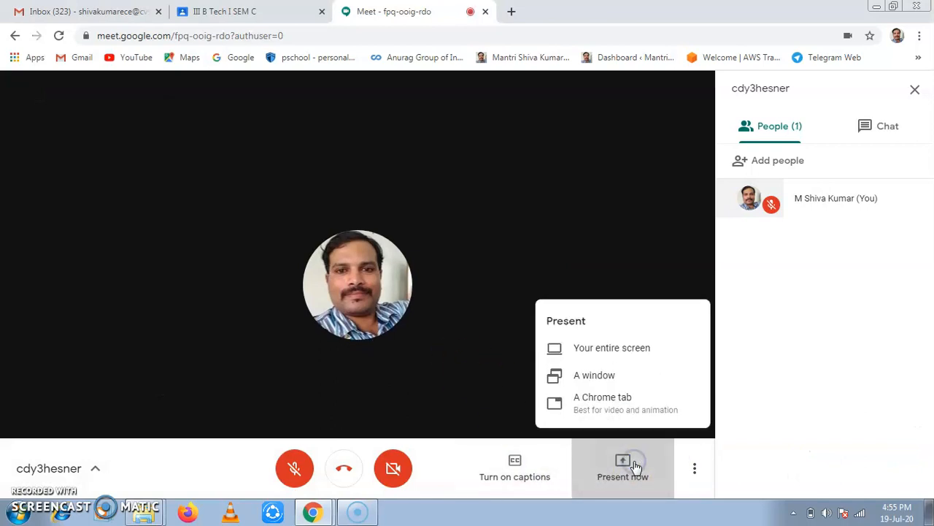
mouse_move(597, 381)
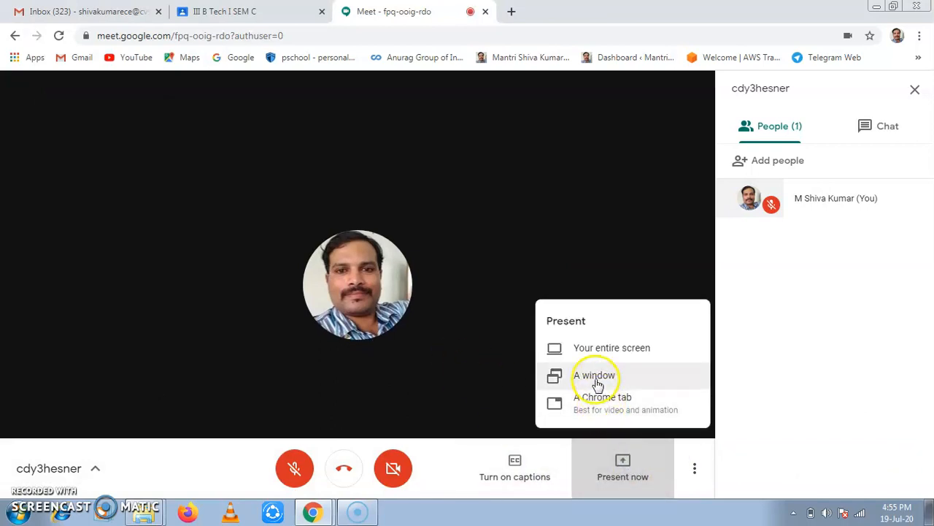
click(595, 375)
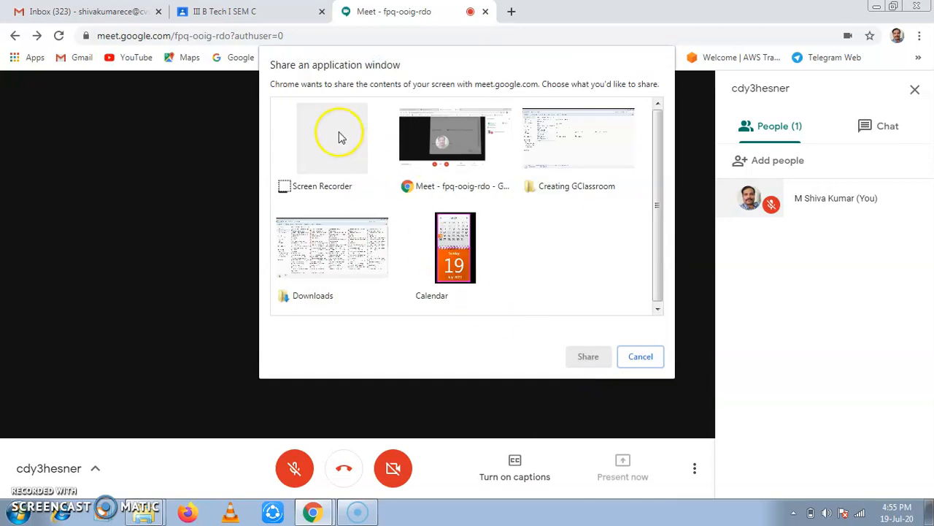
mouse_move(394, 188)
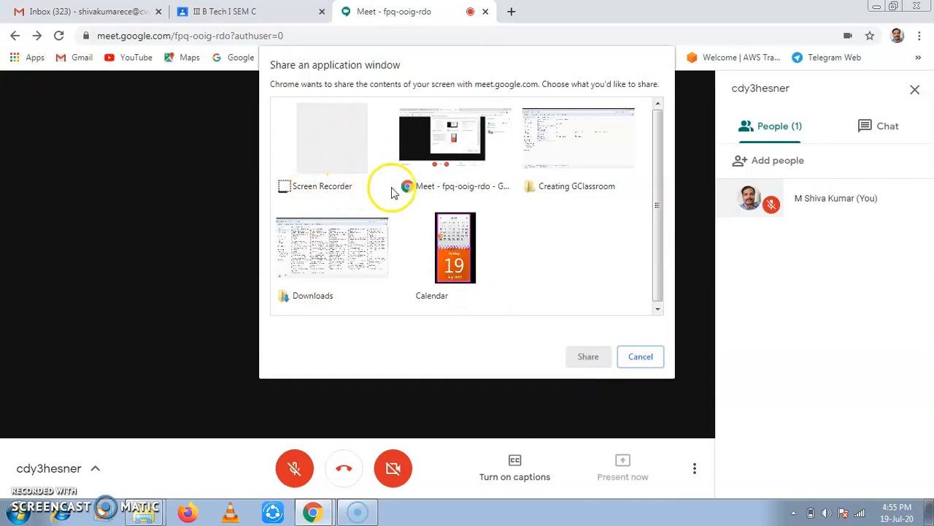
mouse_move(575, 192)
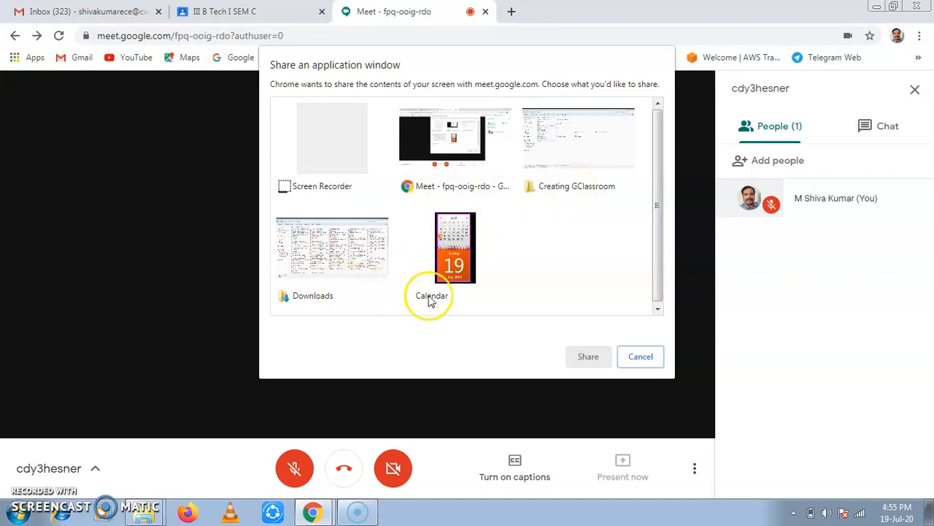
mouse_move(482, 230)
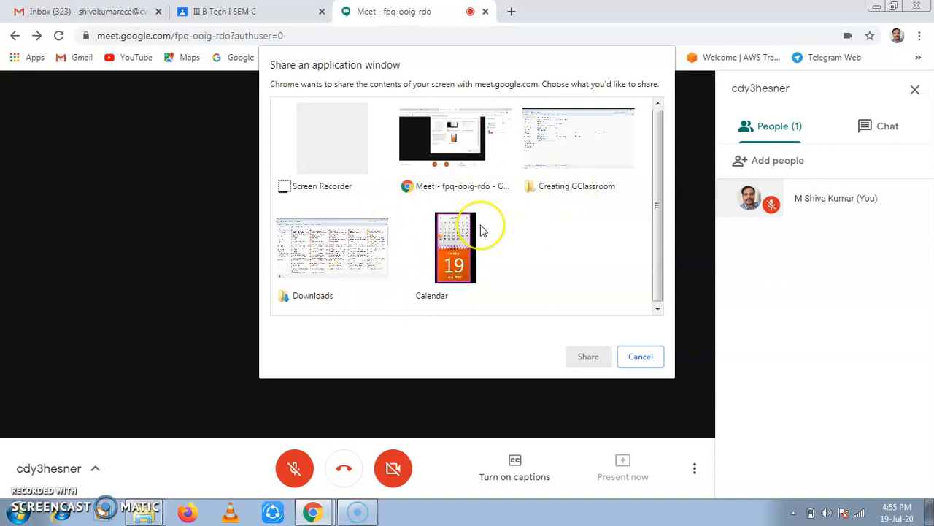
mouse_move(349, 249)
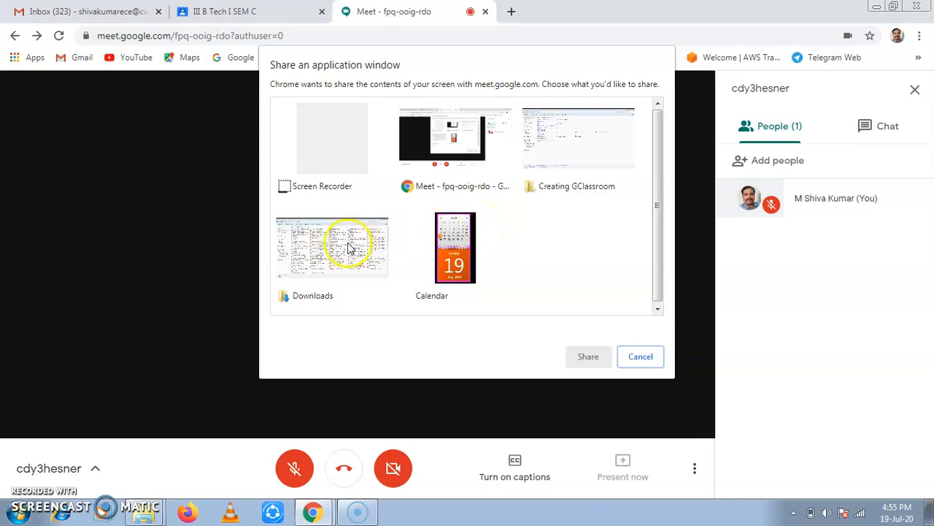
click(331, 246)
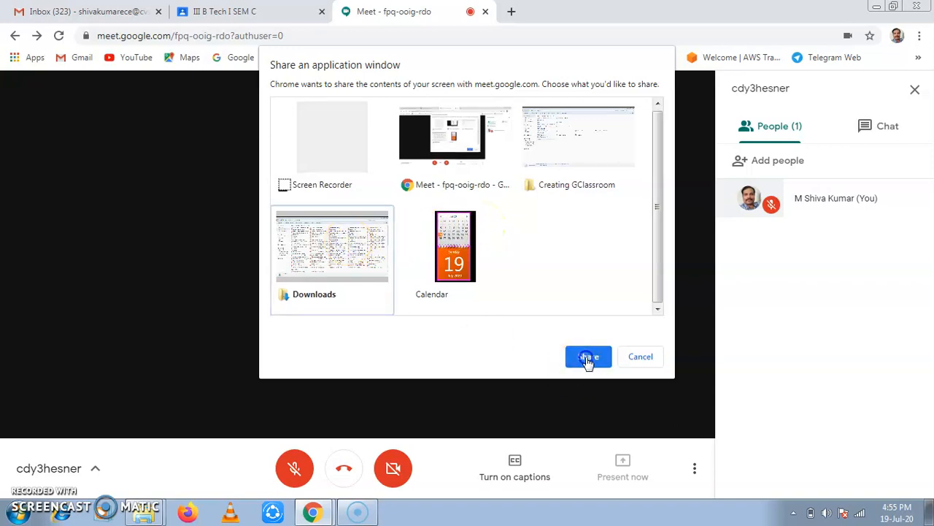
click(588, 356)
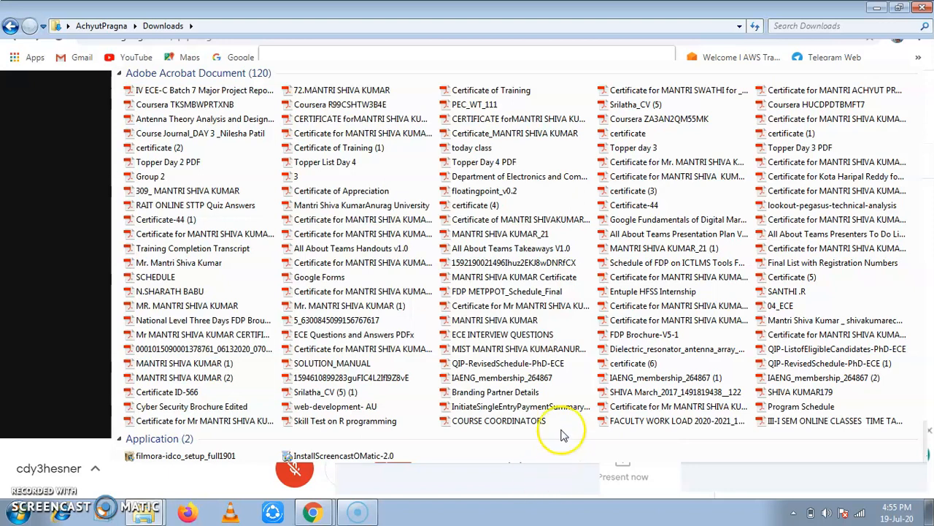
mouse_move(586, 473)
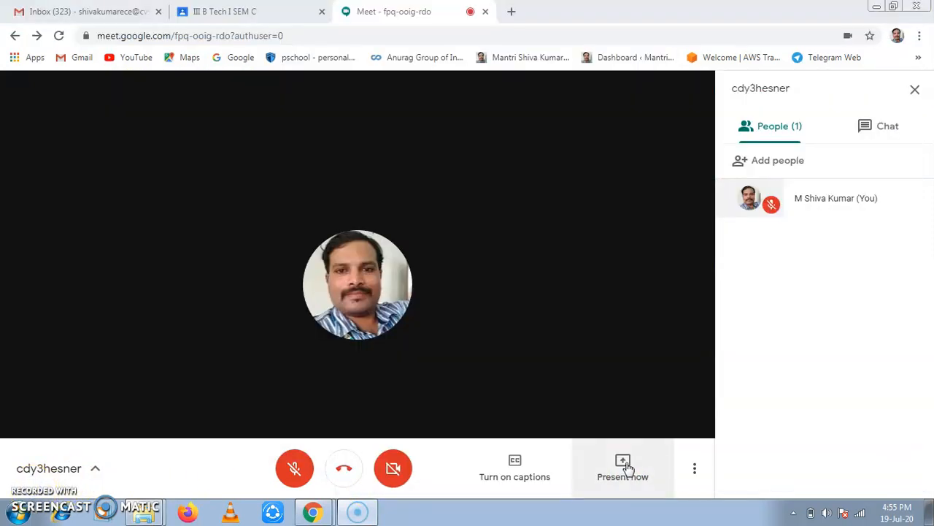
click(623, 464)
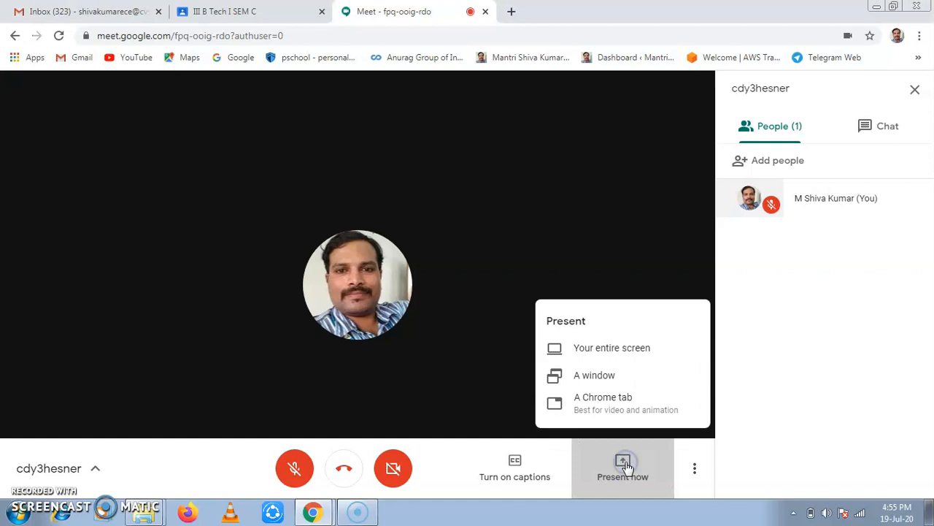
mouse_move(616, 402)
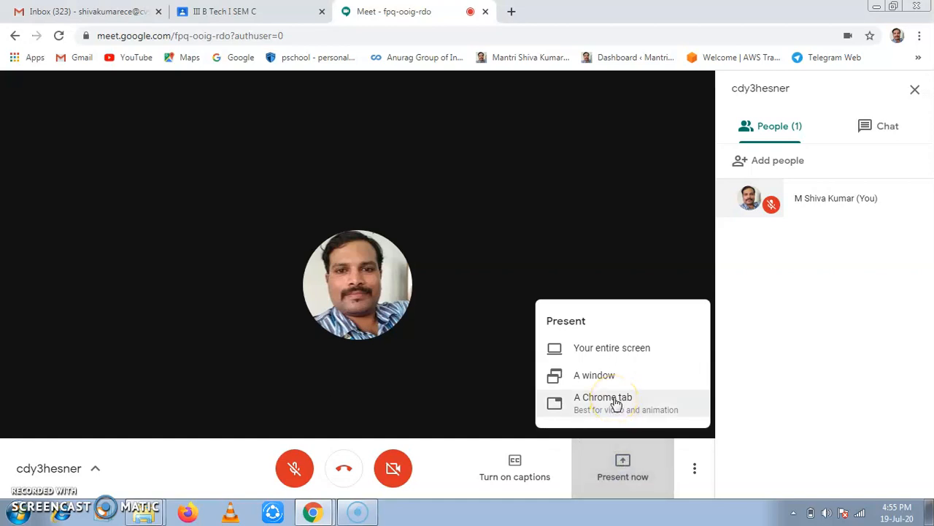
click(604, 397)
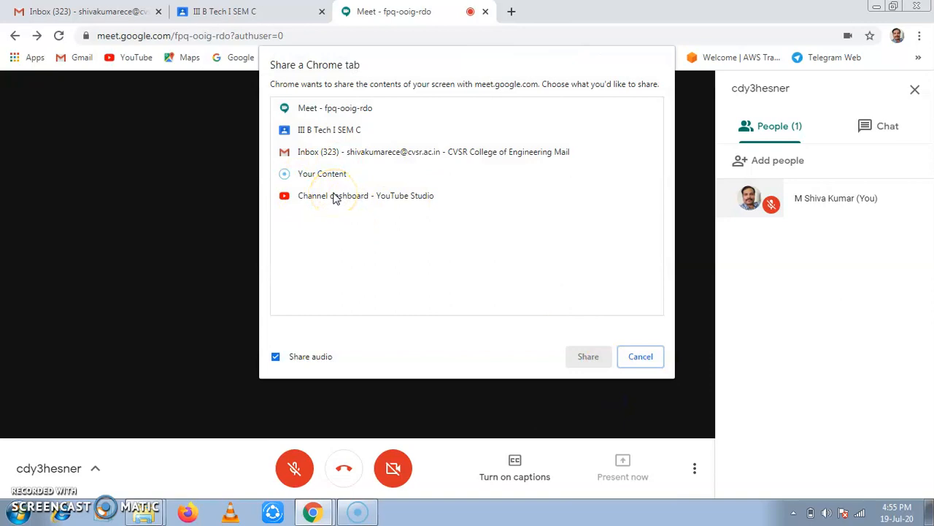
click(328, 129)
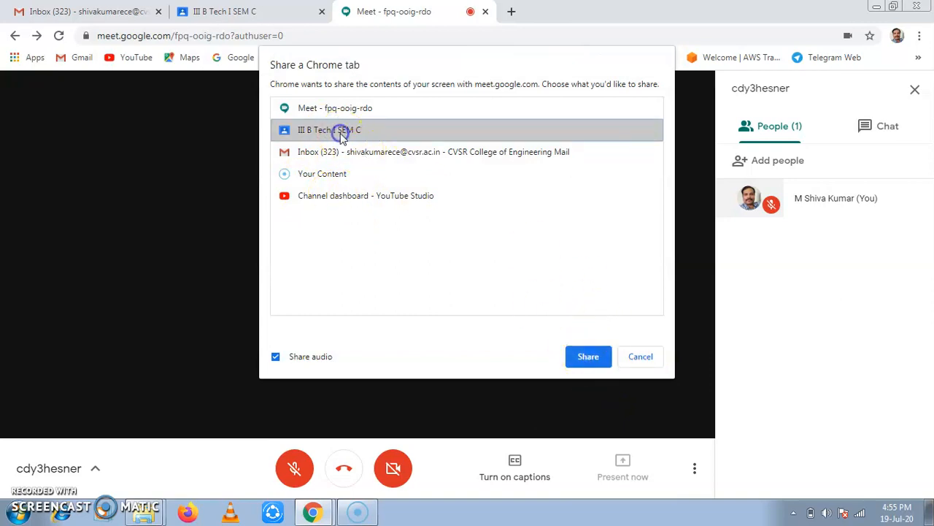
click(589, 356)
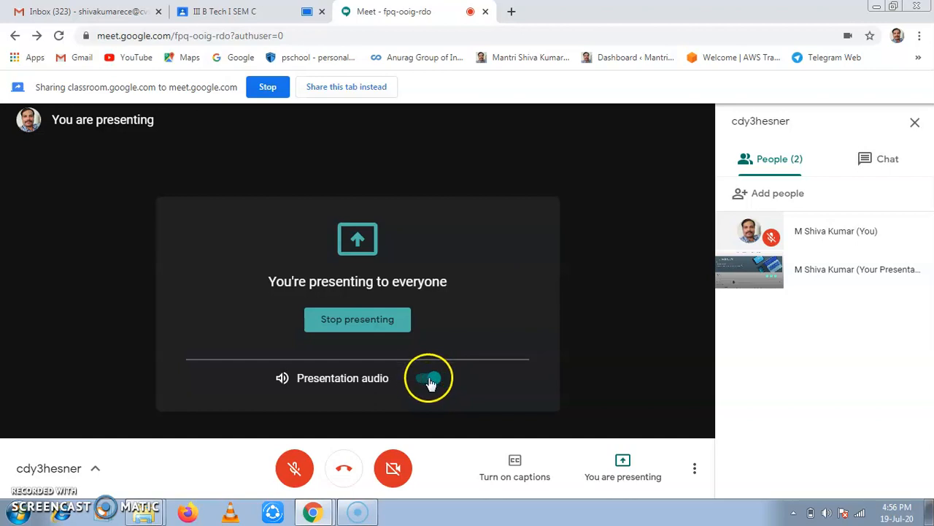
click(622, 467)
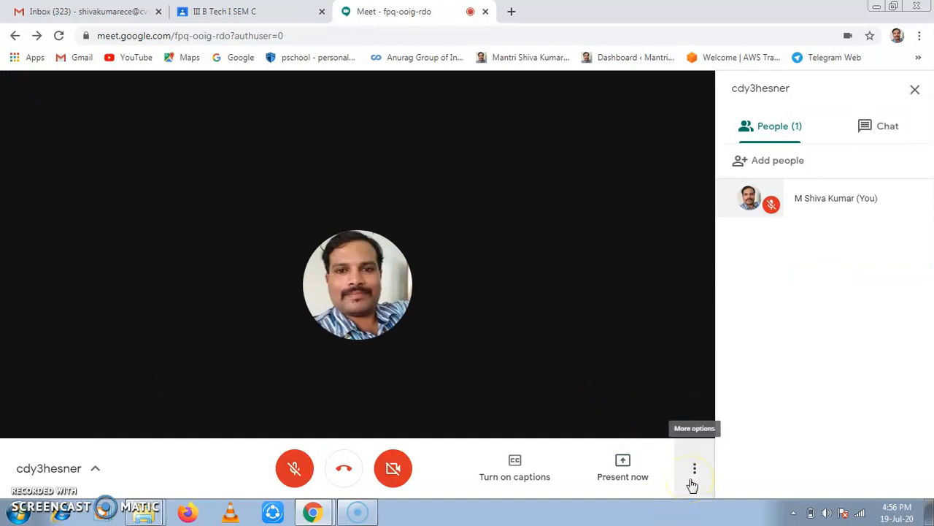
Step: Unmute the microphone in the Meet call
click(295, 468)
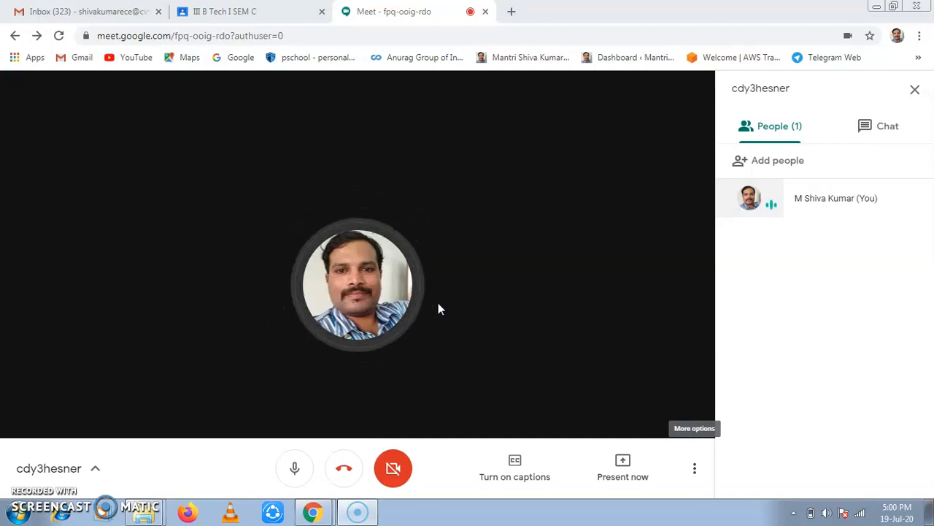
mouse_move(437, 294)
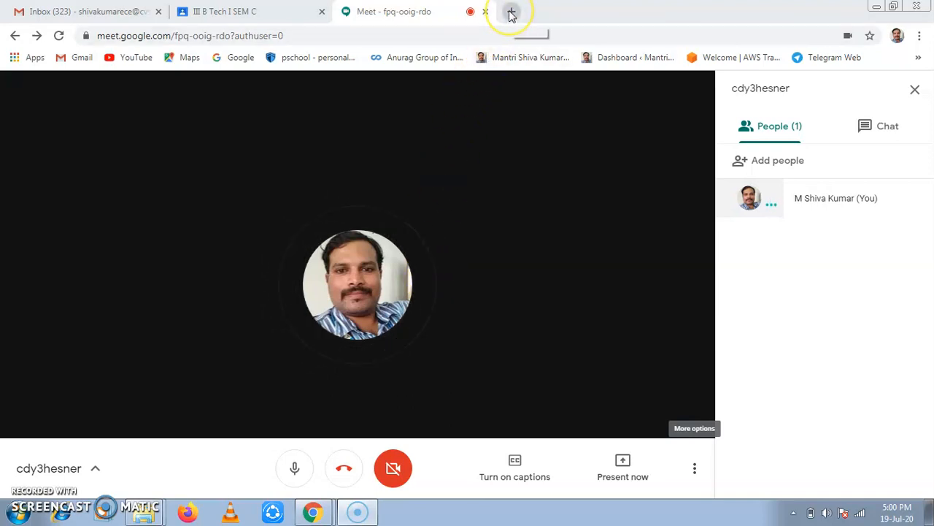
mouse_move(510, 11)
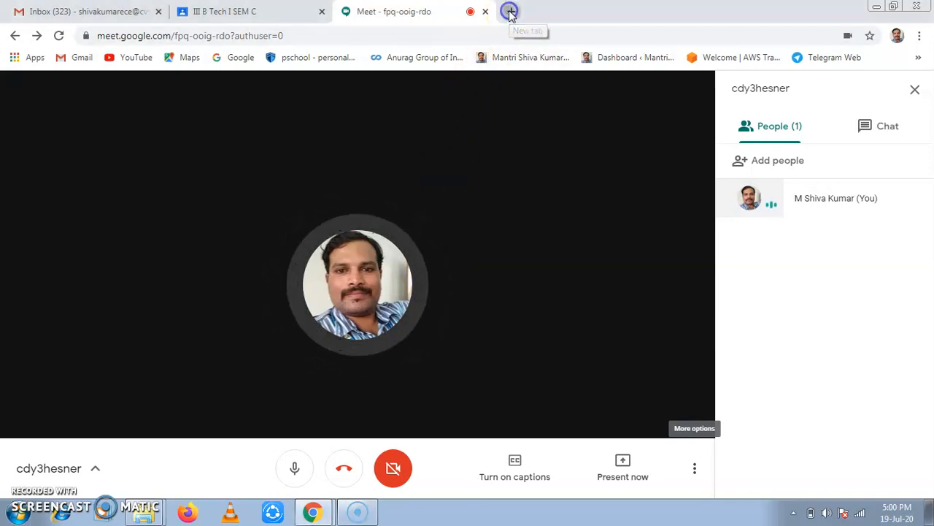
Step: In a new tab, search Google for 'google meet attendance extension'
click(508, 11)
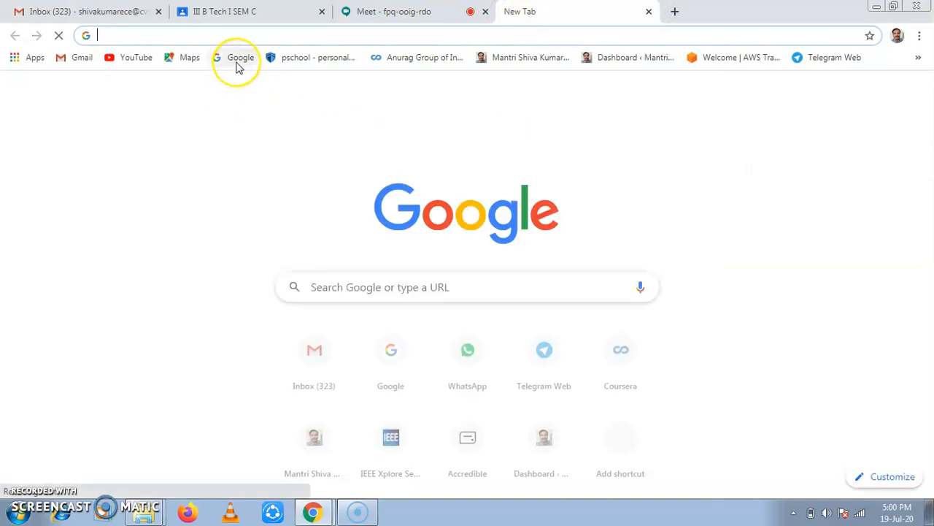
click(238, 58)
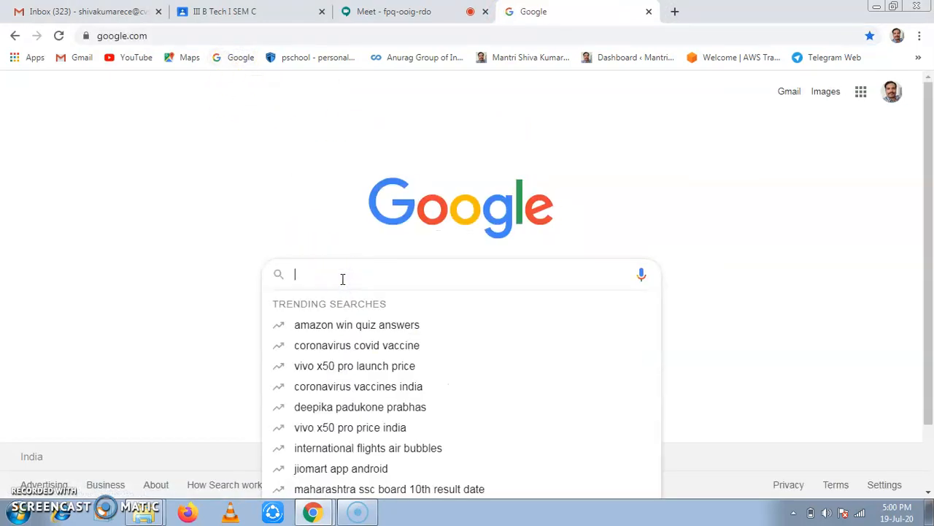
text(goo)
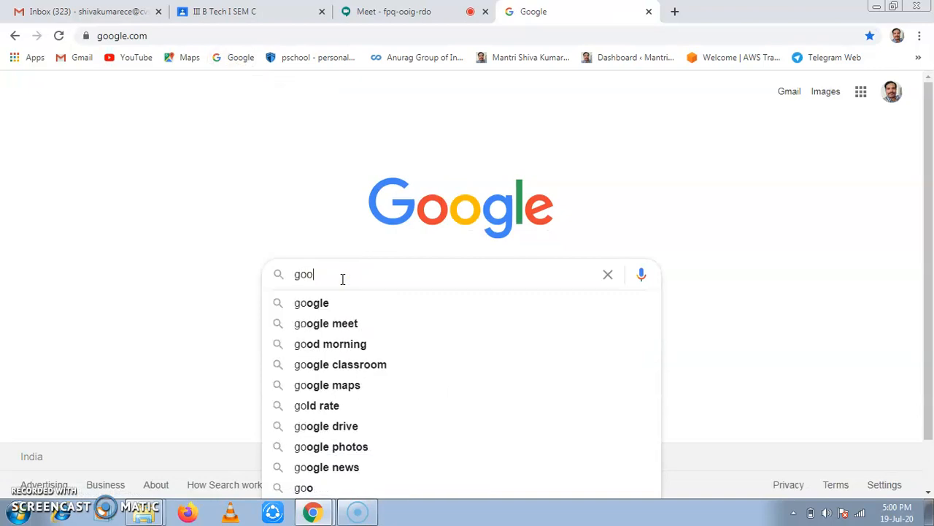
key(Backspace)
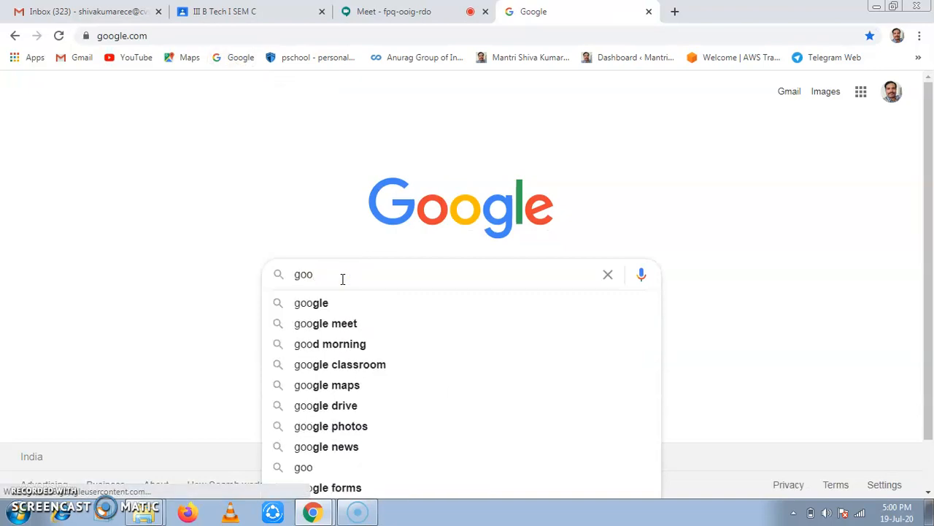
click(325, 324)
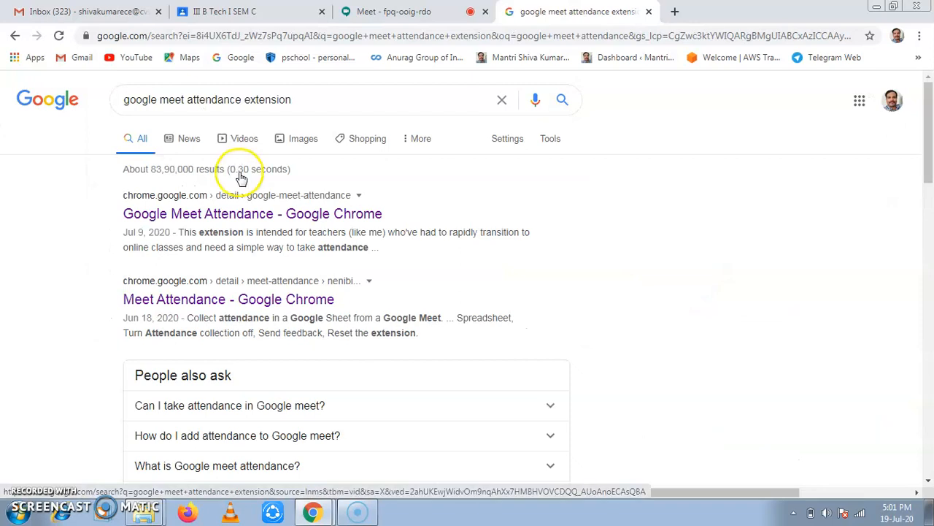
mouse_move(252, 213)
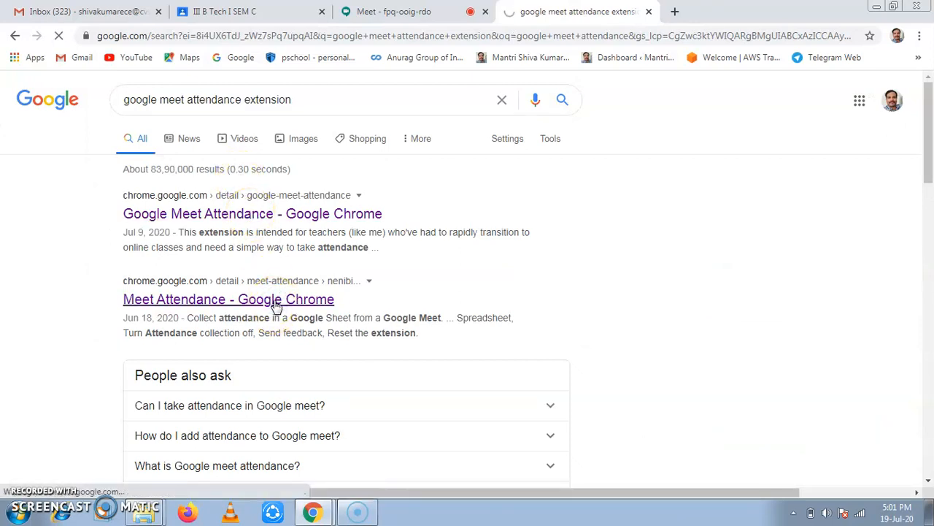
Step: Add the Meet Attendance extension to Chrome from the Web Store
click(228, 299)
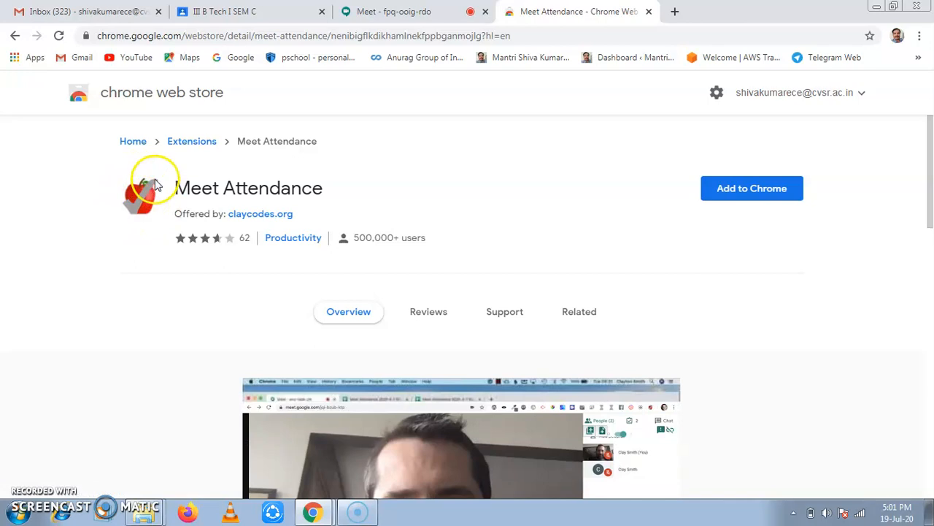
mouse_move(460, 252)
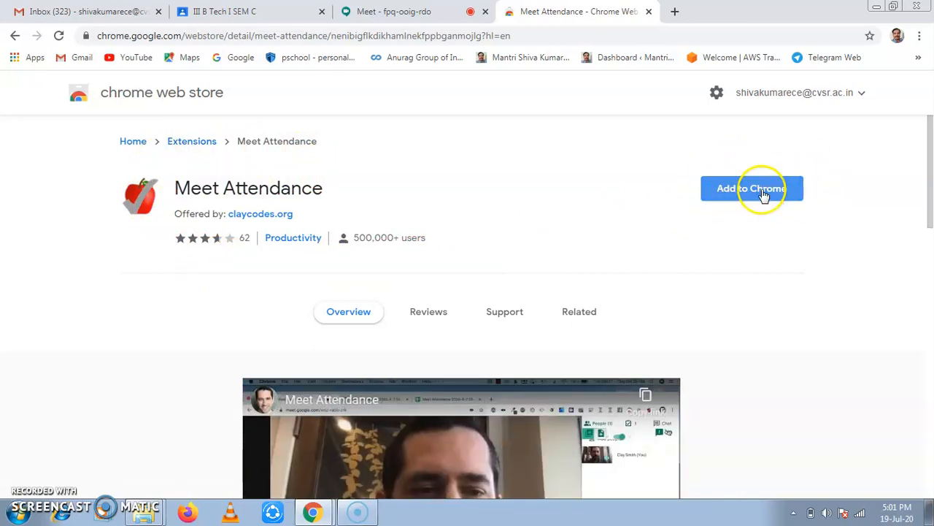
click(760, 189)
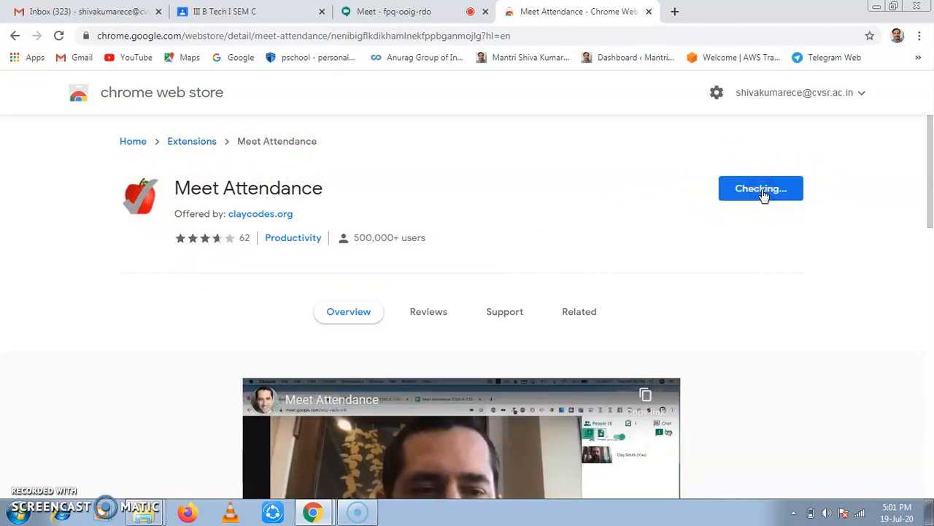
click(761, 188)
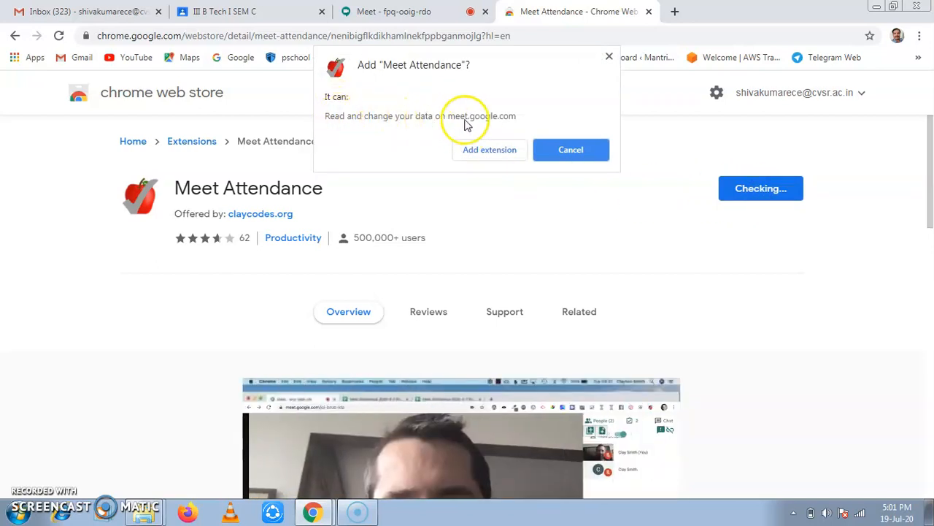
mouse_move(424, 126)
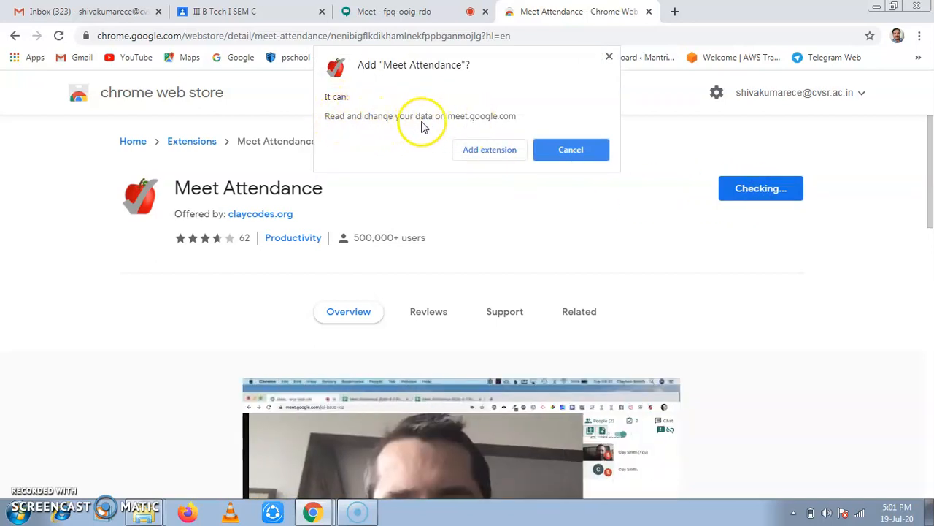
mouse_move(400, 130)
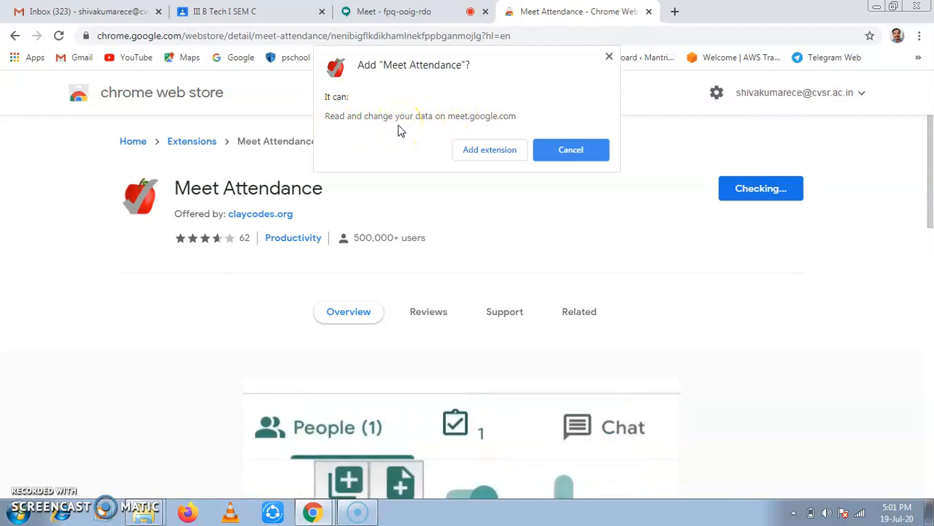
mouse_move(428, 138)
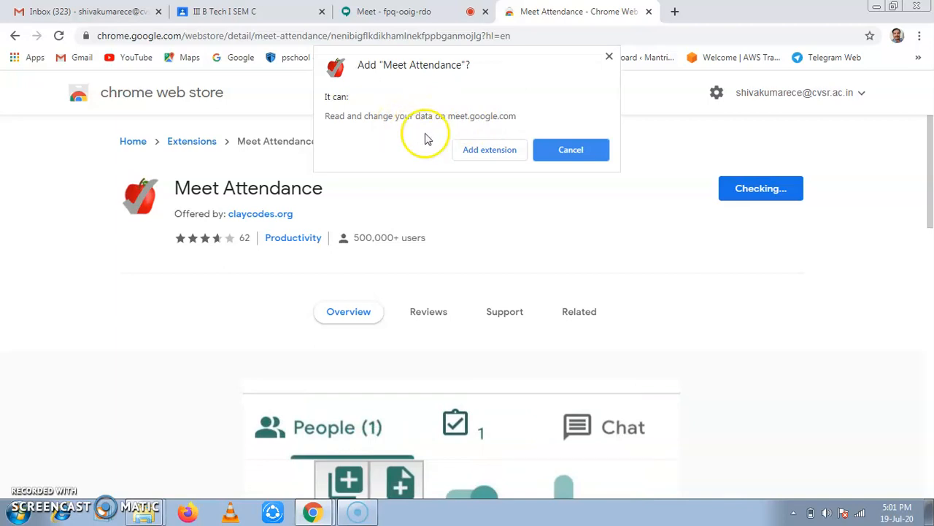
click(490, 149)
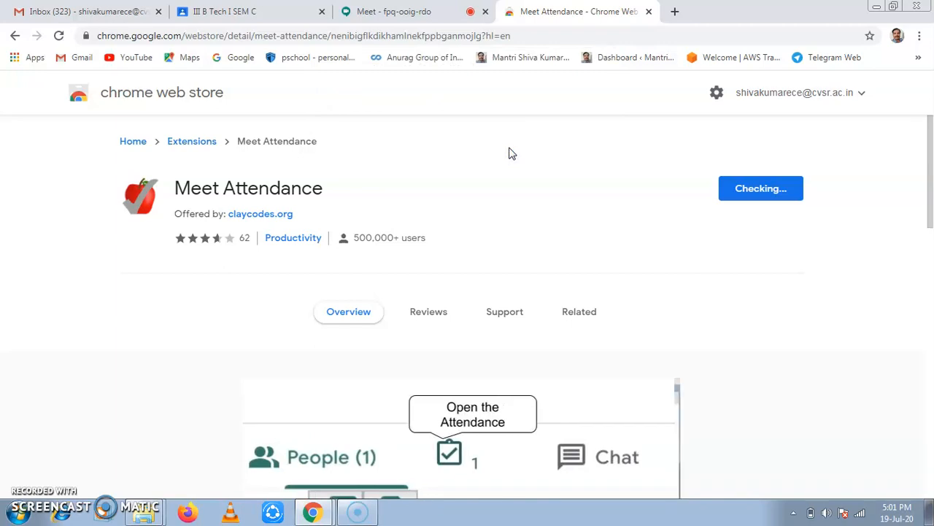
Step: Confirm Meet Attendance in the Extensions menu and return to the Meet tab
click(760, 187)
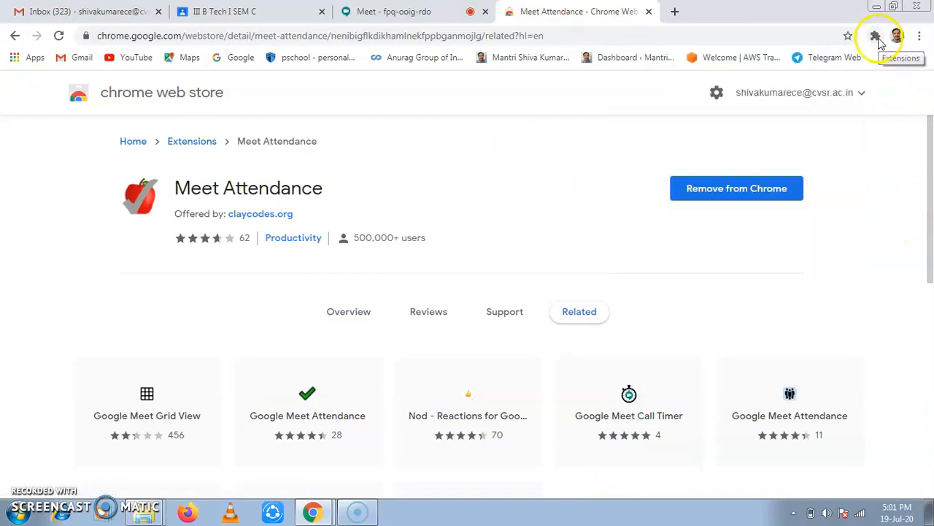
click(875, 34)
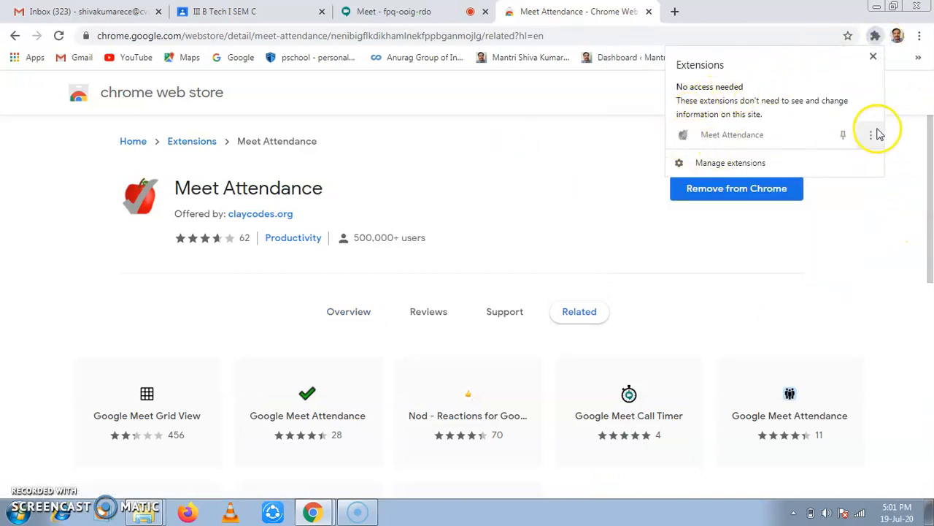
click(407, 11)
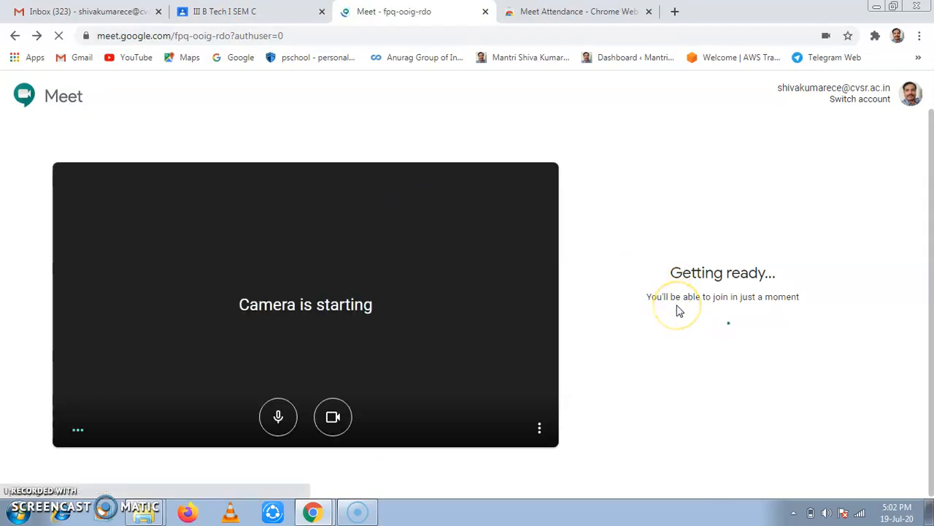
Step: Rejoin the meeting with the camera off and dismiss the joining info
click(332, 416)
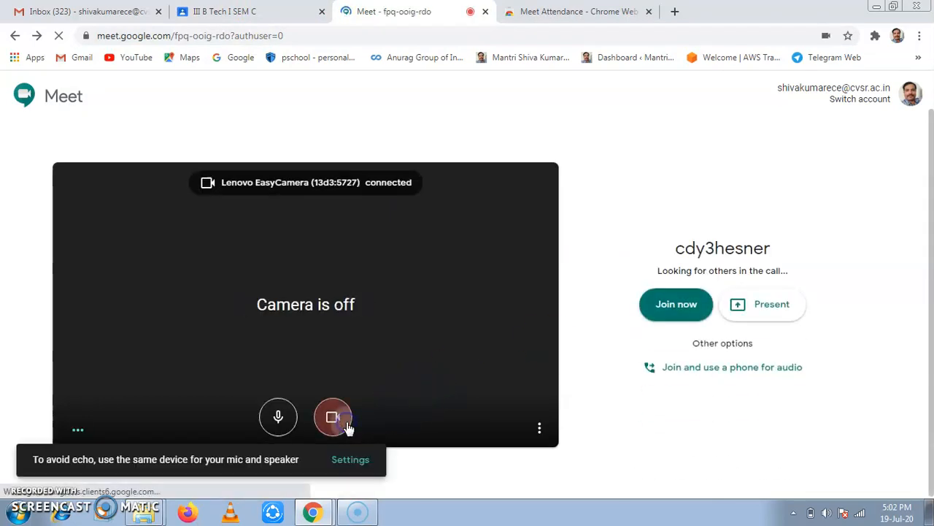
click(676, 304)
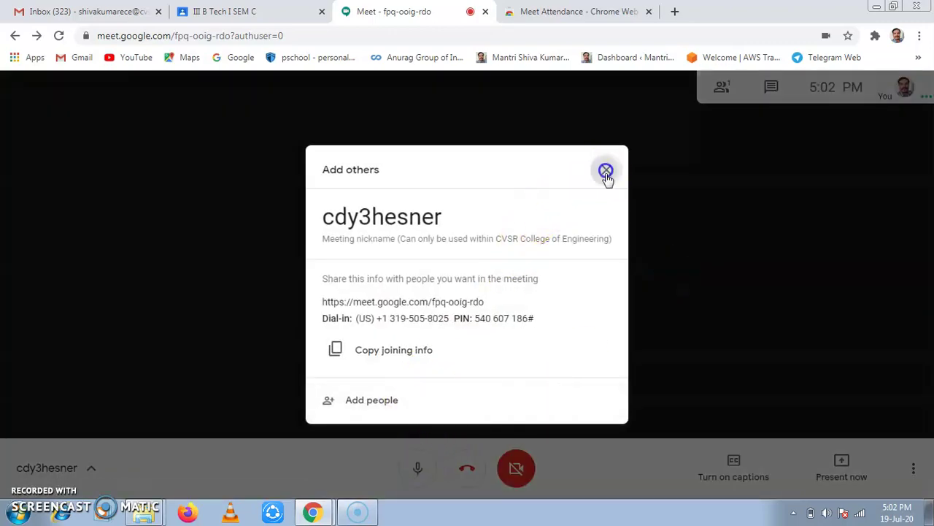
click(605, 169)
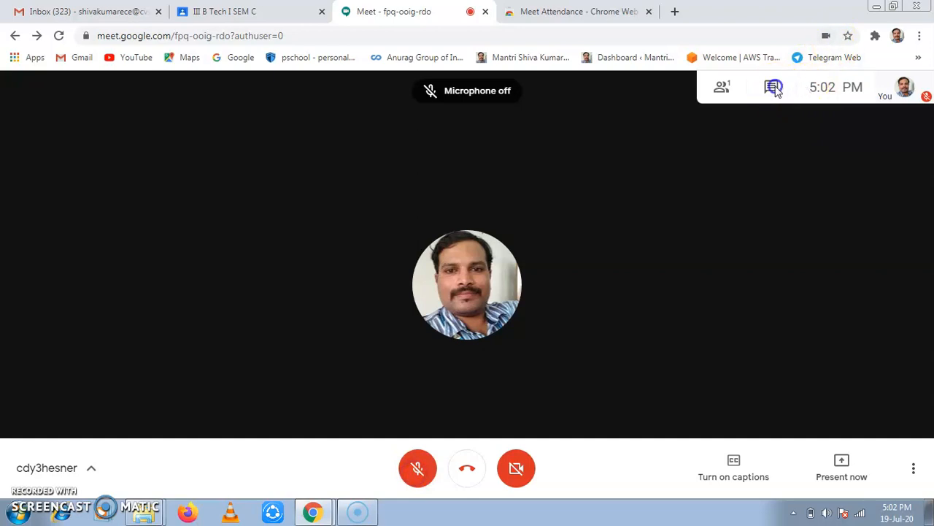
mouse_move(773, 89)
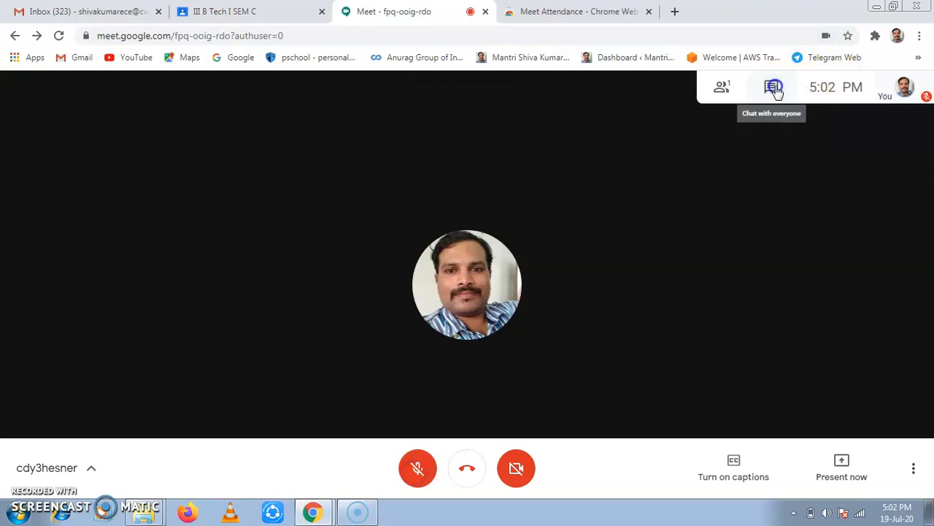
Step: Open the participant list and authorize Meet Attendance with the Google account
click(721, 87)
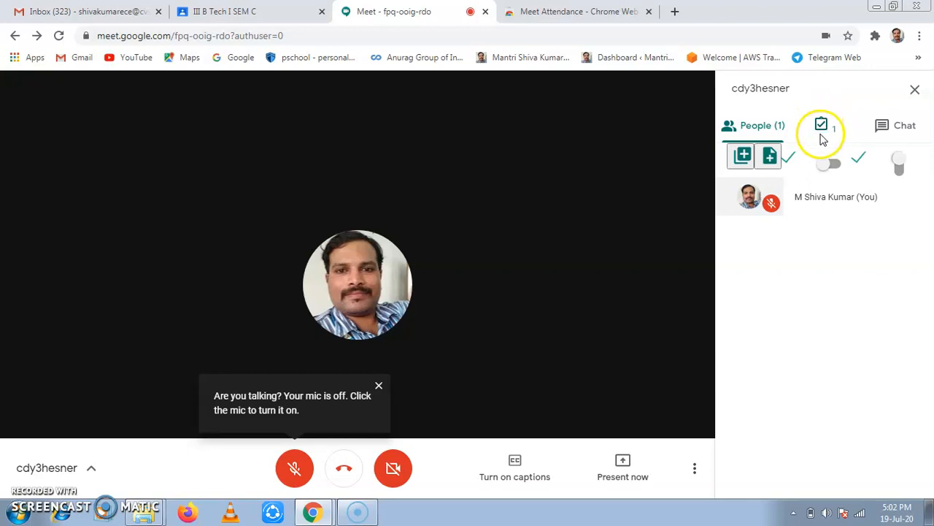
mouse_move(832, 141)
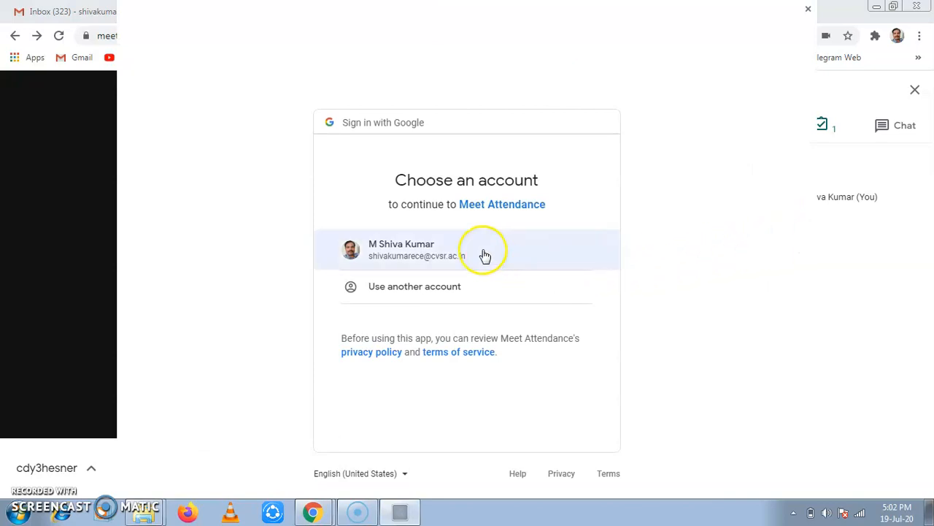
click(427, 255)
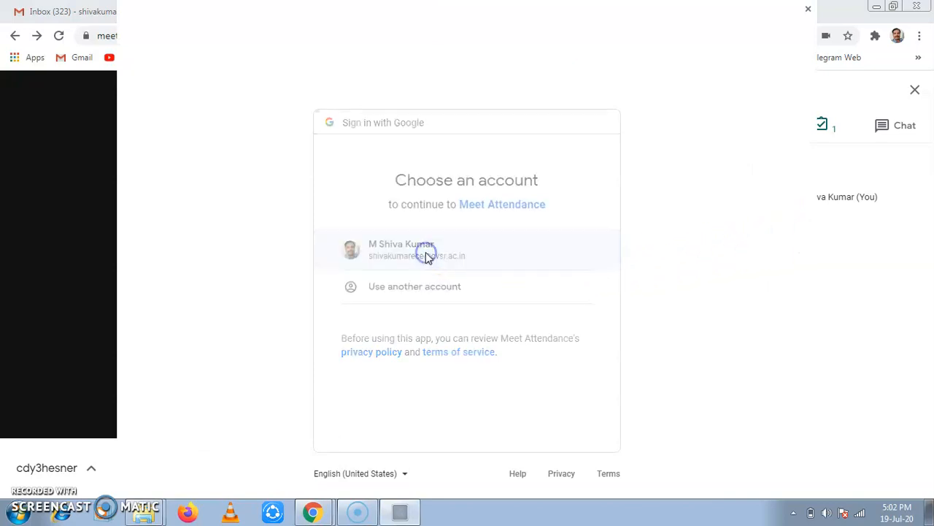
click(427, 250)
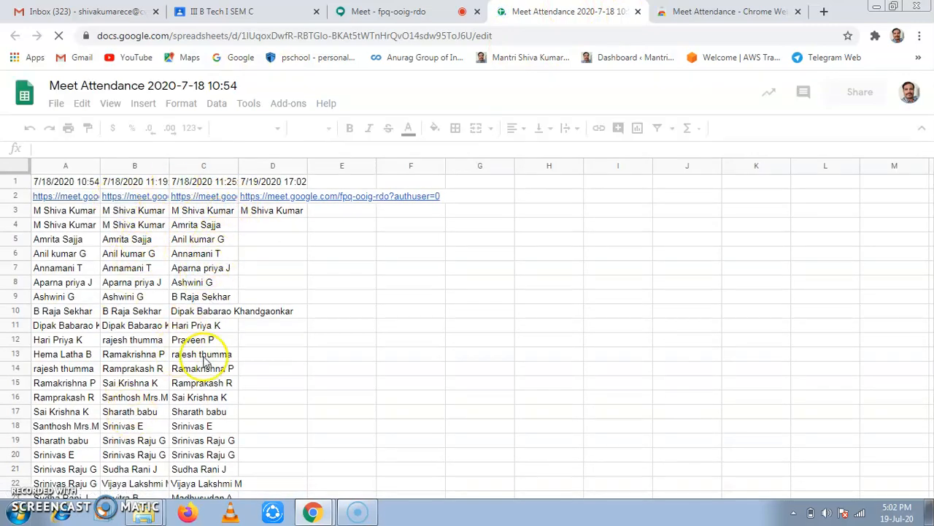
Step: Review column D of the Attendance sheet for the 7/19/2020 17:02:27 session entry
scroll(down, 3)
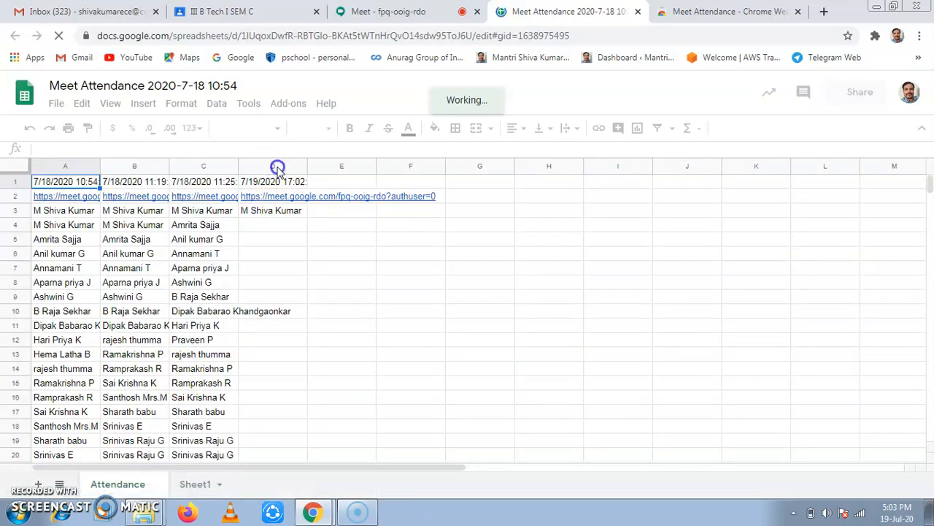
click(273, 166)
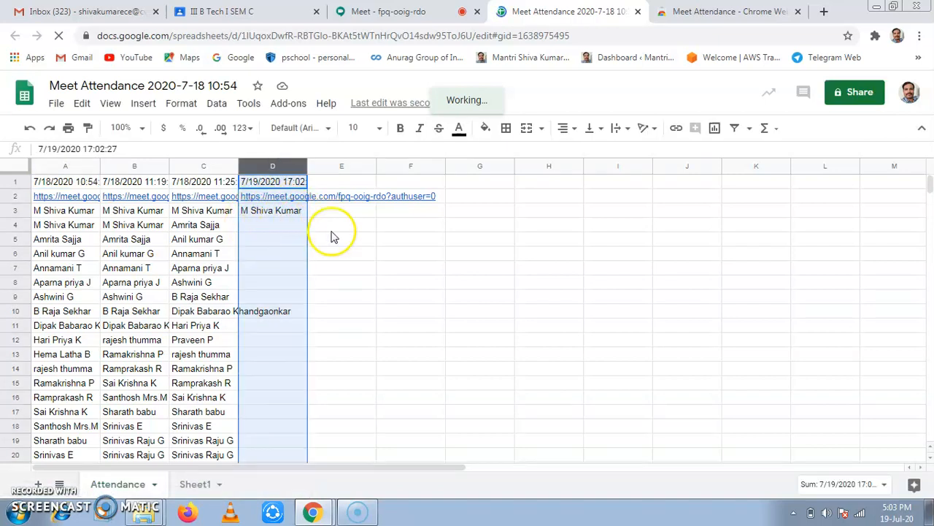
mouse_move(261, 225)
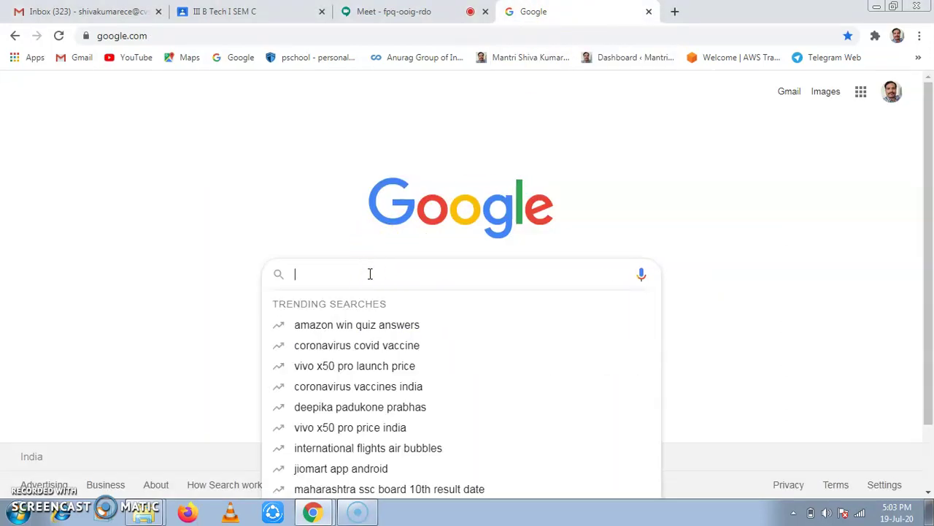
Step: Search Google for Poll Everywhere for Google Slides and open its page
text(poll ever)
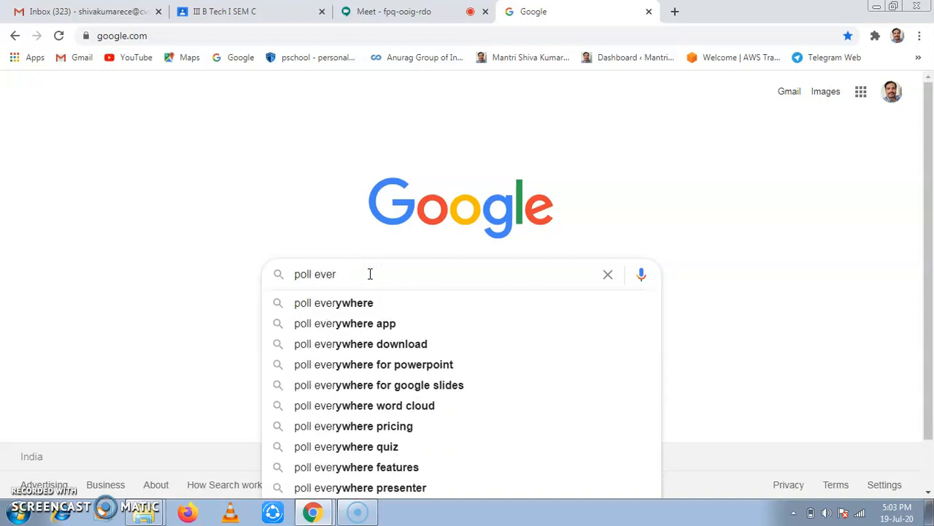
click(380, 385)
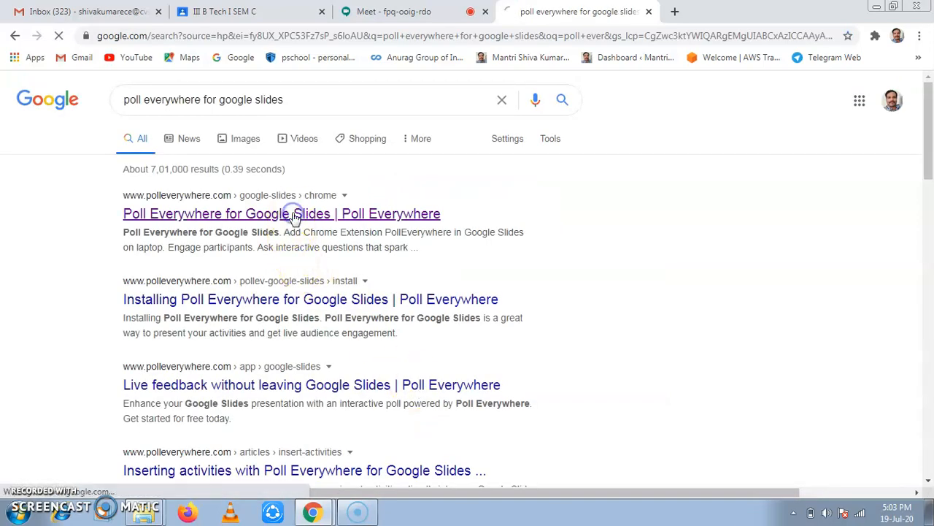
click(281, 214)
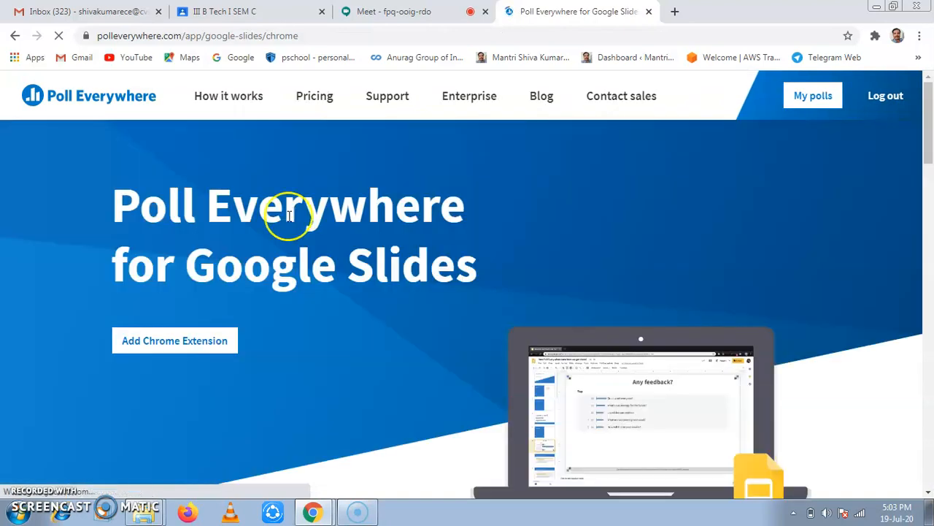
mouse_move(174, 354)
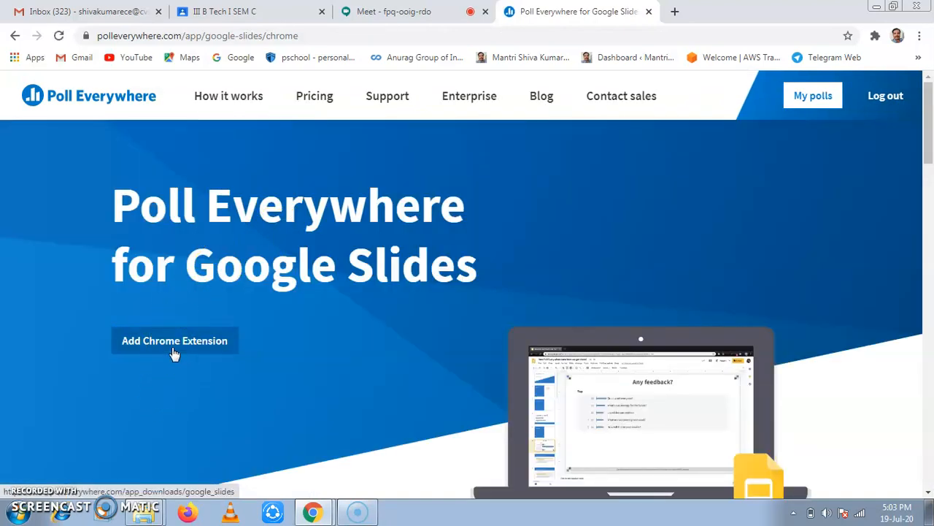
Step: Install the Poll Everywhere extension from the Chrome Web Store and dismiss the notice
click(175, 340)
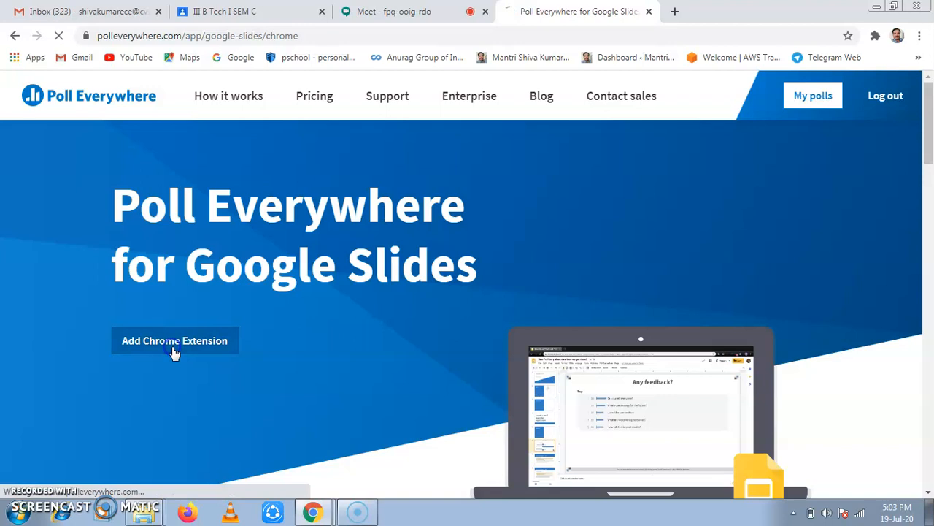
click(175, 340)
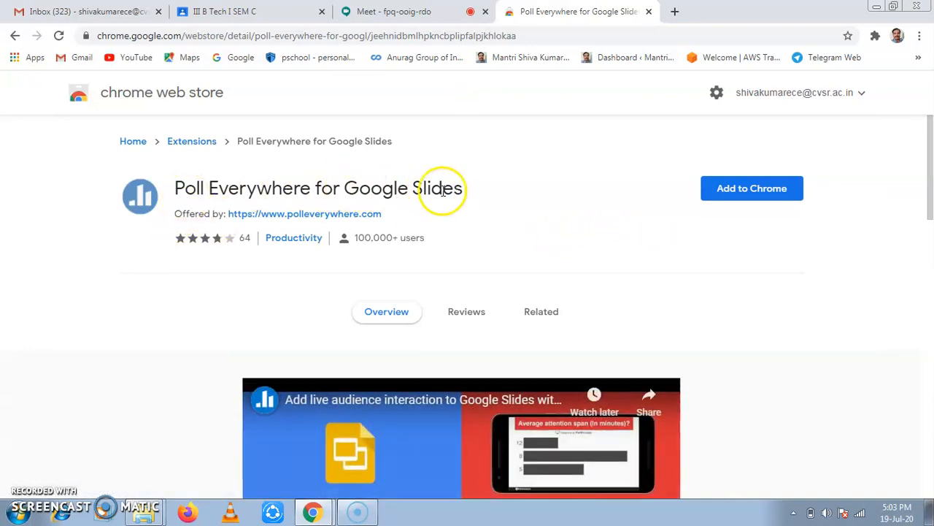
mouse_move(742, 195)
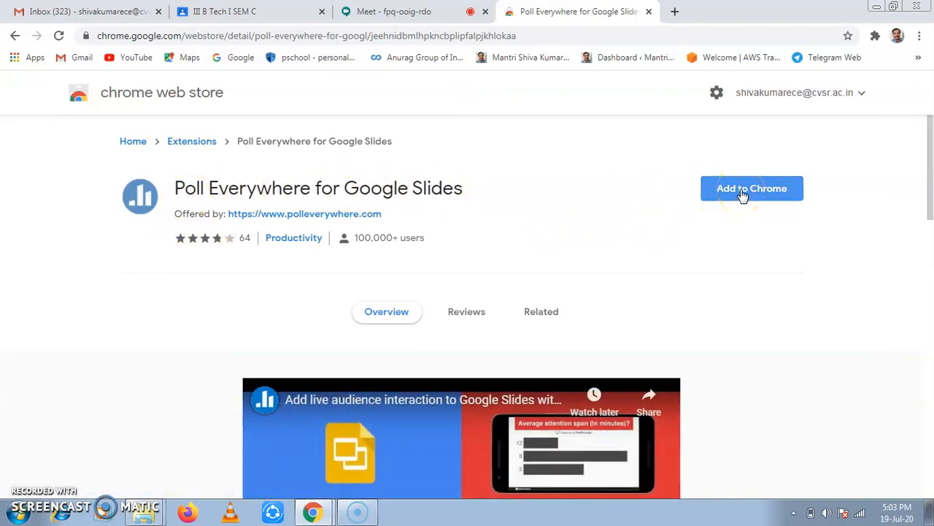
click(752, 188)
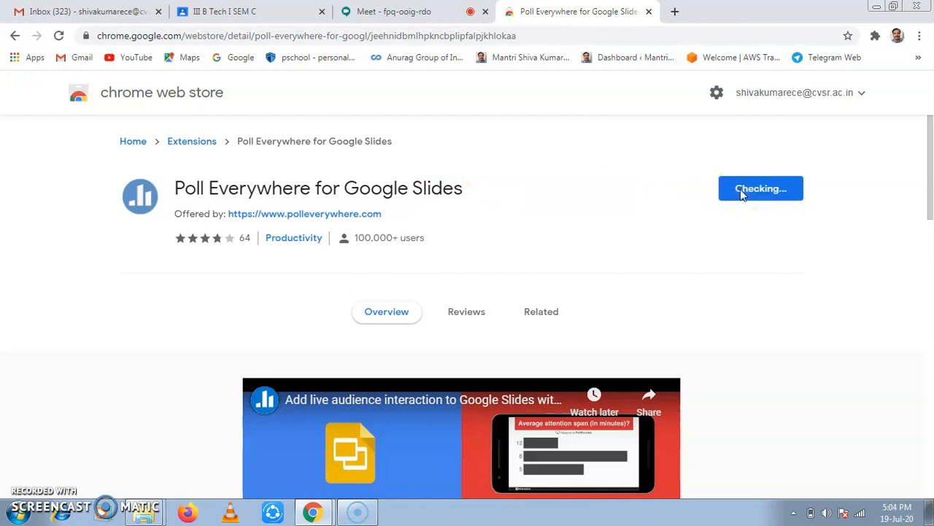
click(760, 188)
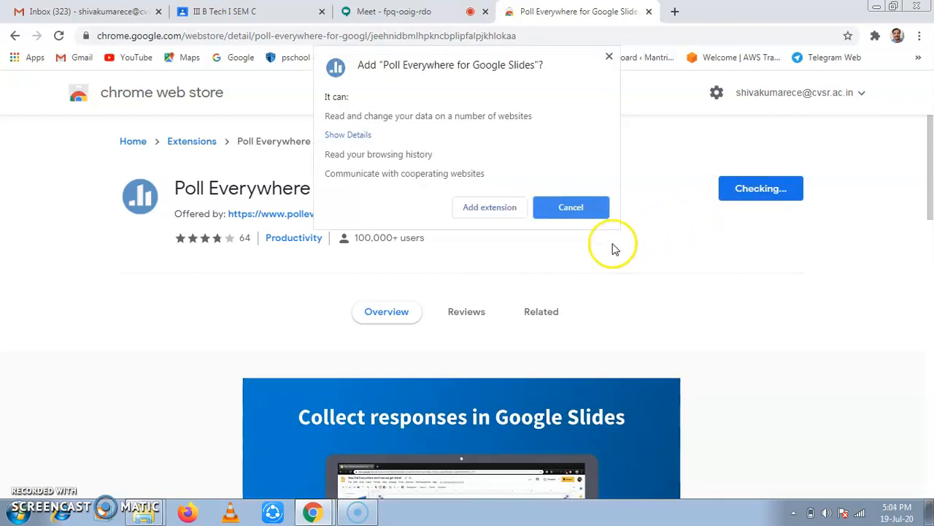
mouse_move(374, 154)
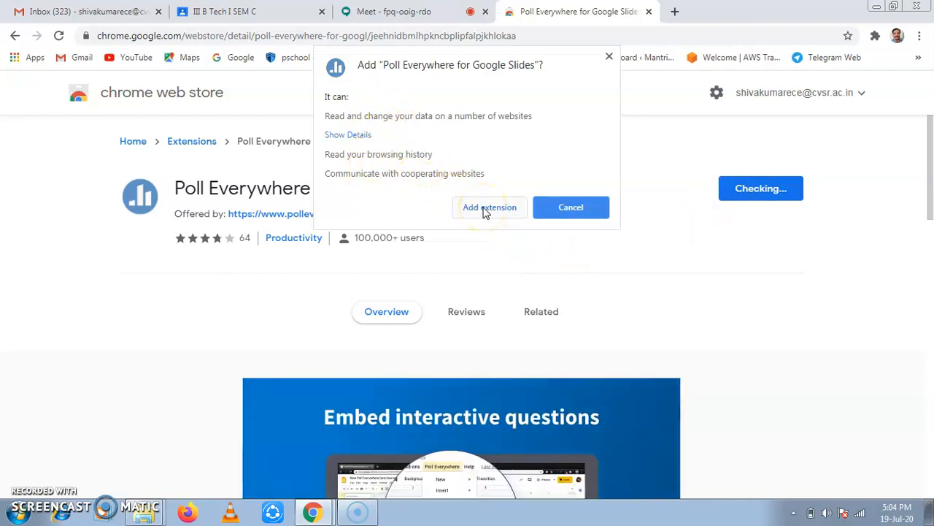
click(490, 208)
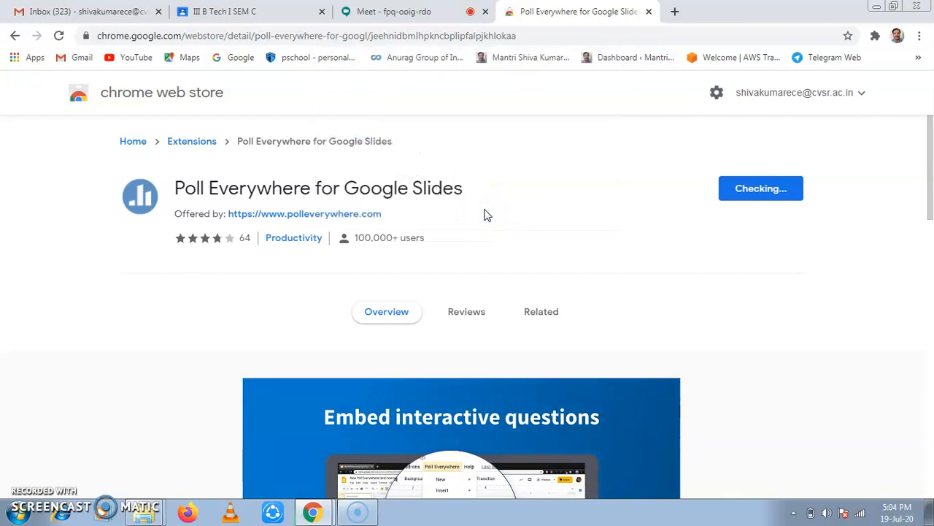
mouse_move(574, 230)
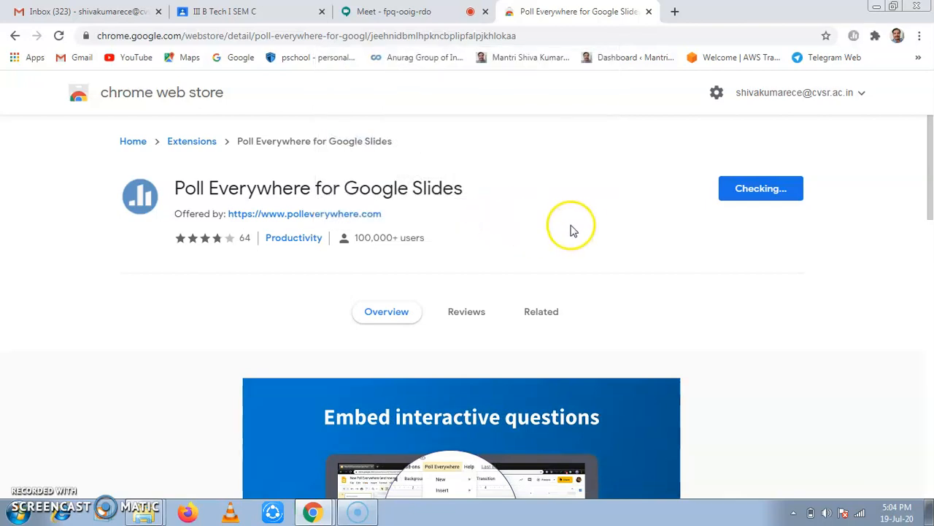
click(761, 187)
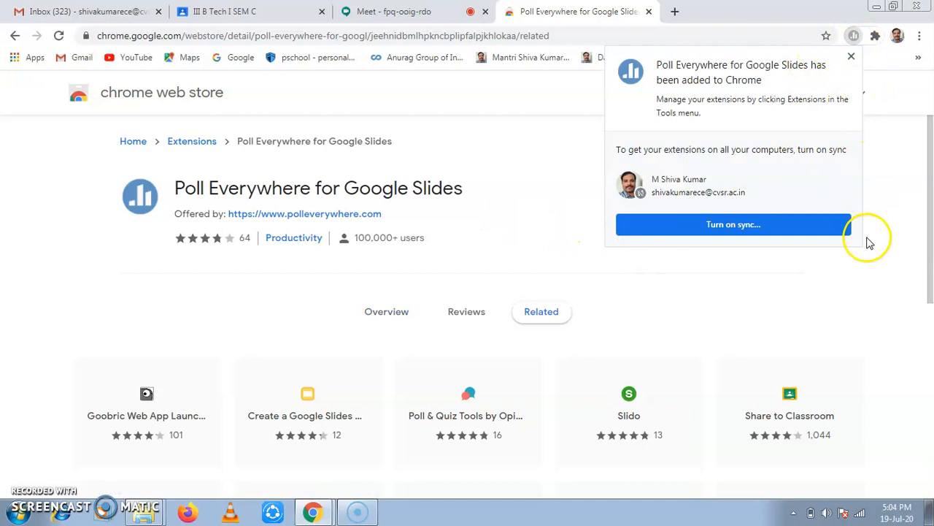
click(849, 56)
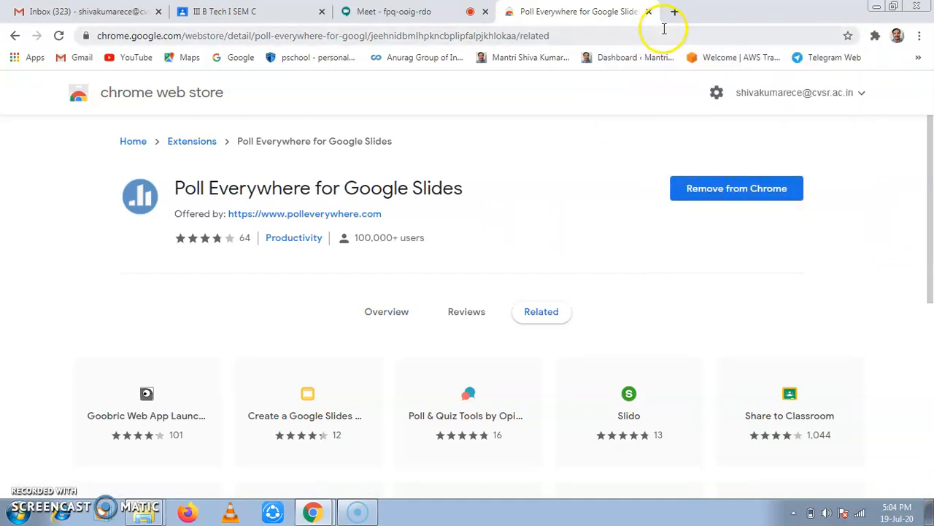
click(73, 12)
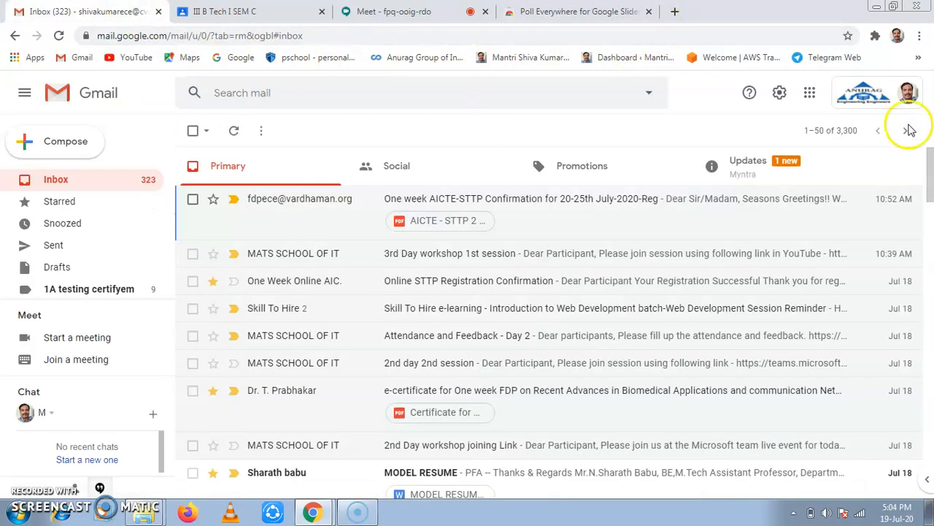
Step: Create a blank Google Slides presentation showing the Poll Everywhere add-on, then close the tabs
click(810, 92)
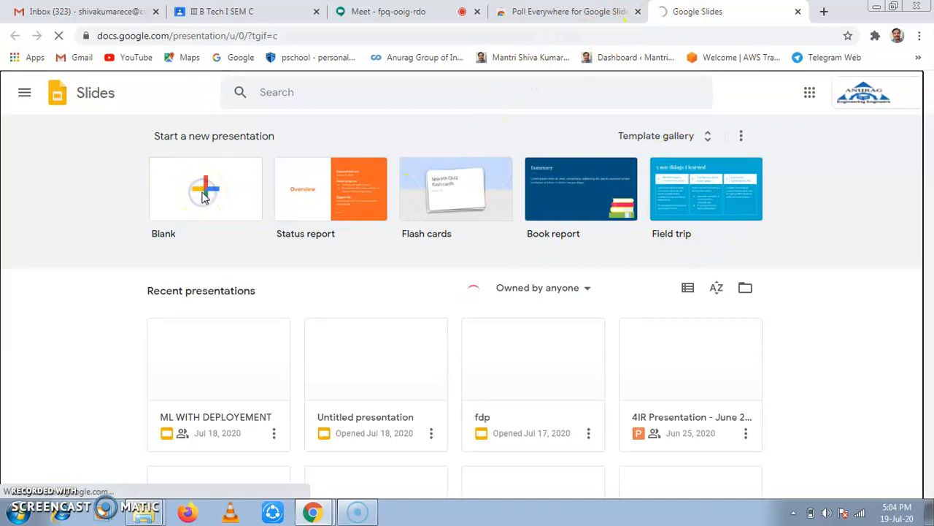
click(206, 188)
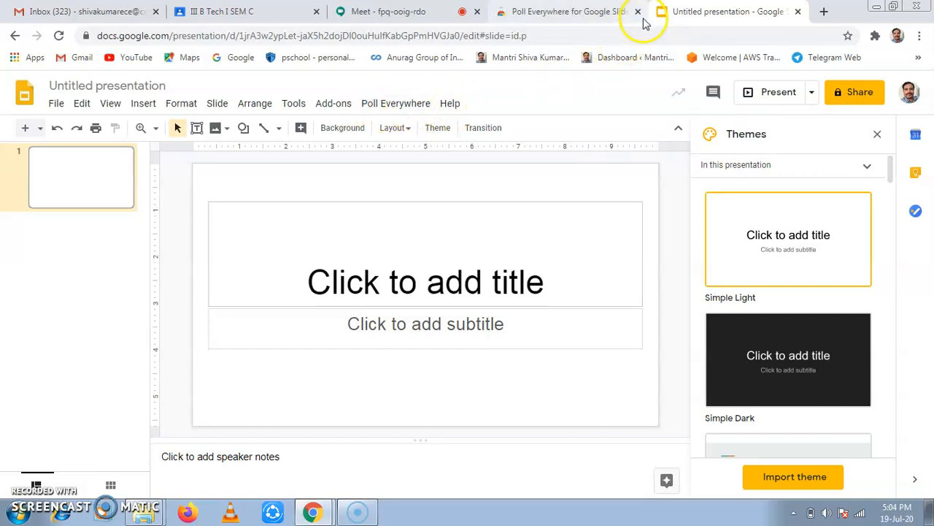
click(73, 12)
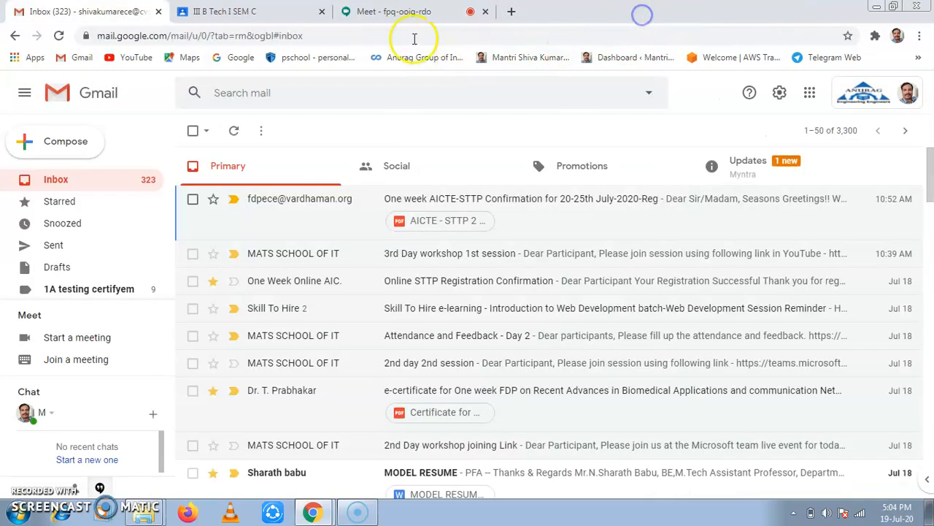
Step: Return to the Meet call and open the Present now screen, window or tab options
click(393, 12)
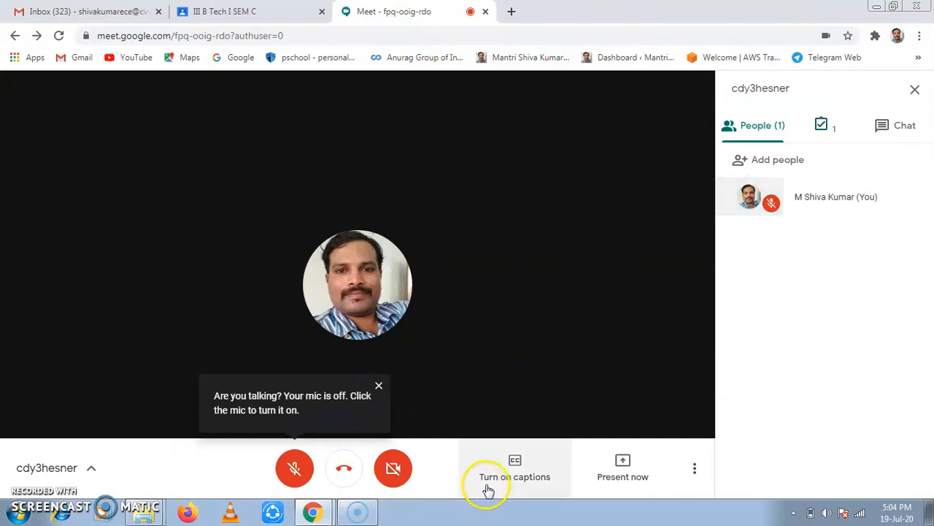
mouse_move(609, 464)
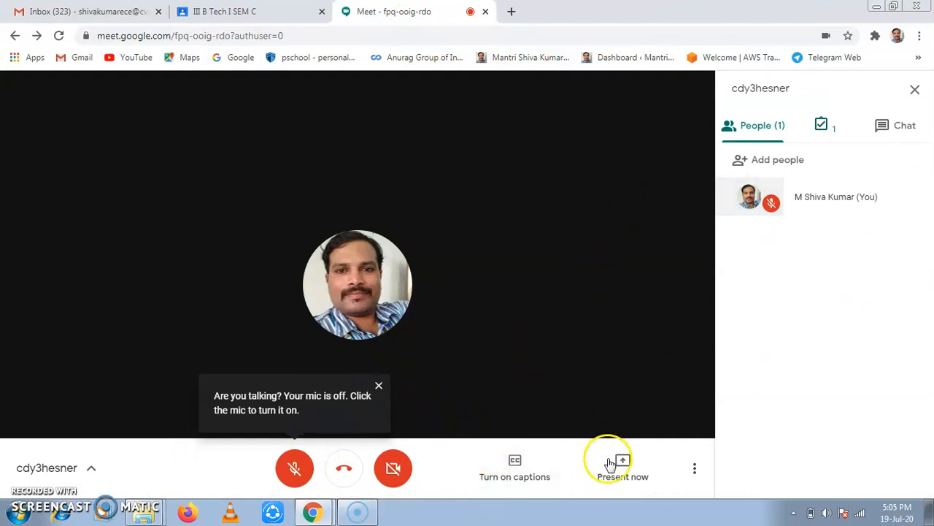
click(623, 464)
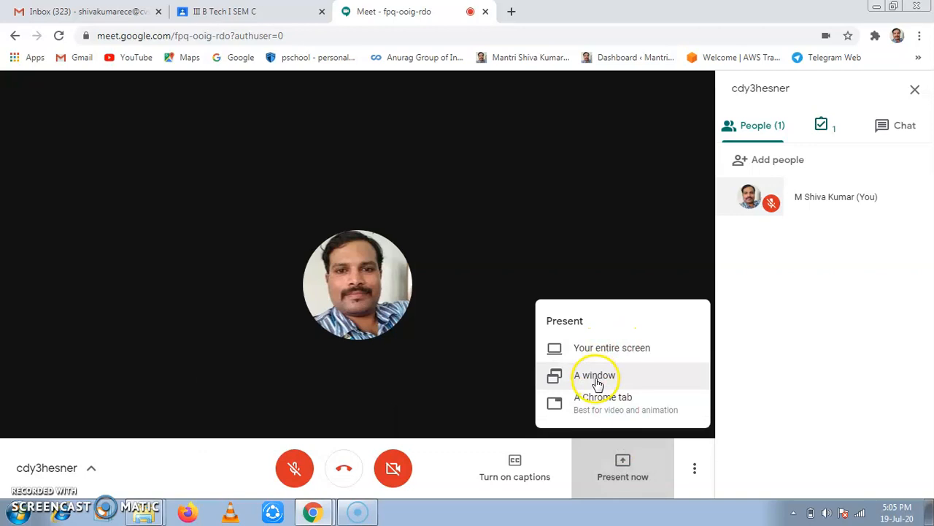
mouse_move(607, 405)
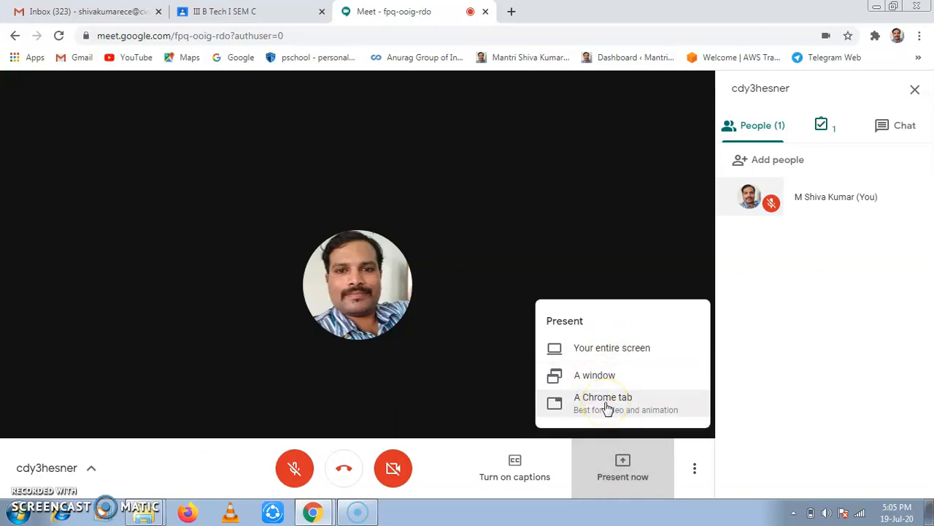